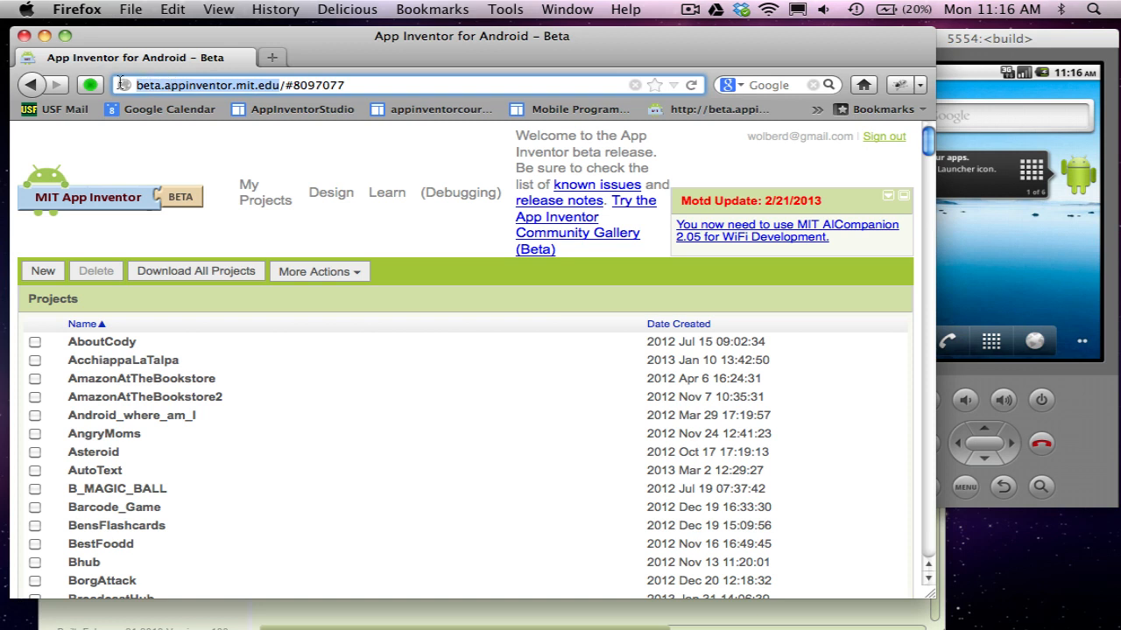
{"action": "mouse_move", "coordinate": [302, 108]}
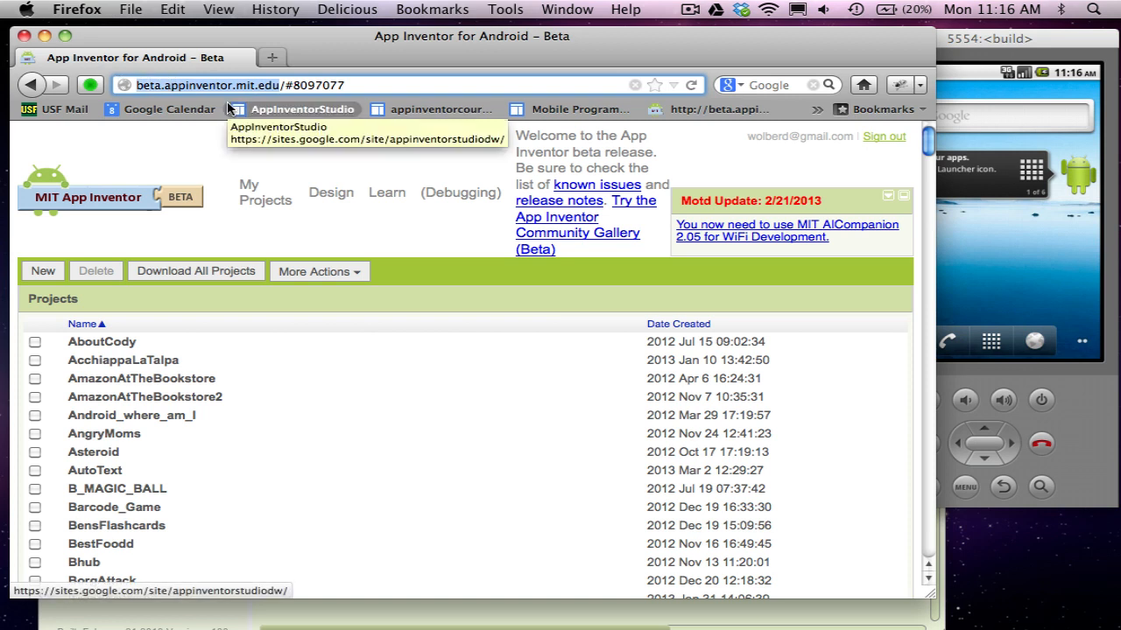
{"action": "mouse_move", "coordinate": [224, 154]}
{"action": "type", "text": "H"}
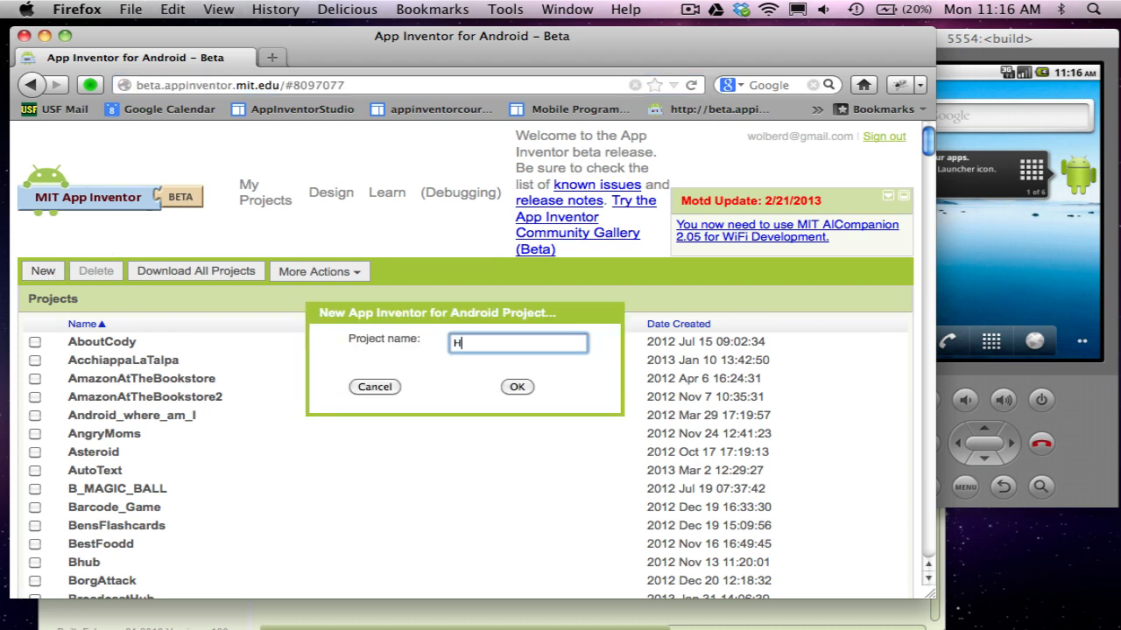
- Create a new App Inventor project named HelloPurr and open it in the designer
{"action": "type", "text": "elloPurr"}
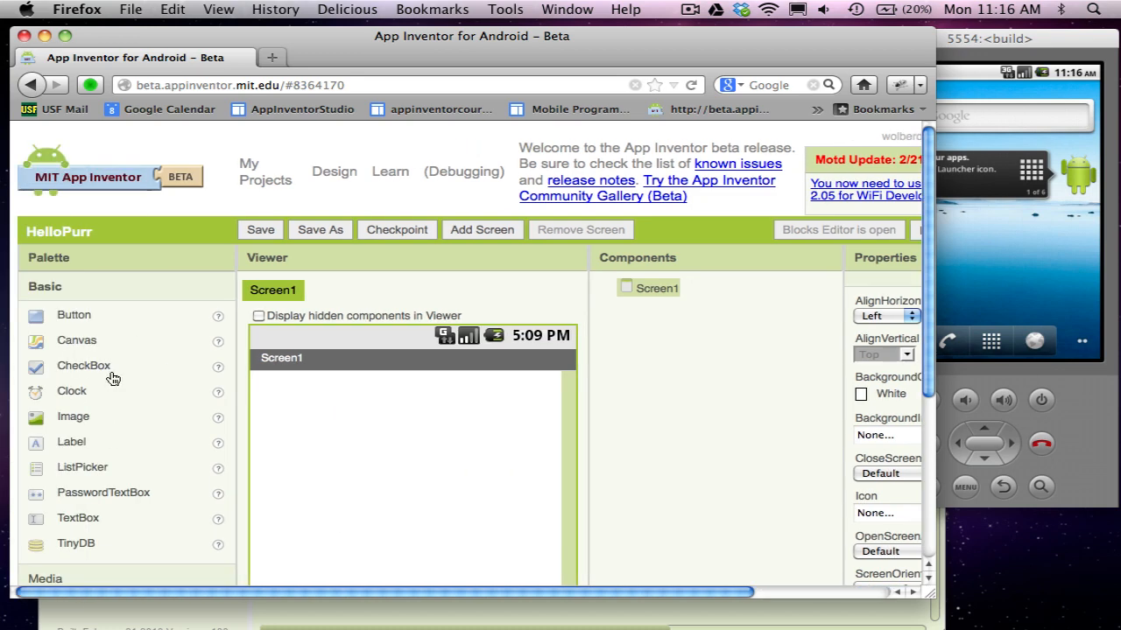
{"action": "mouse_move", "coordinate": [81, 448]}
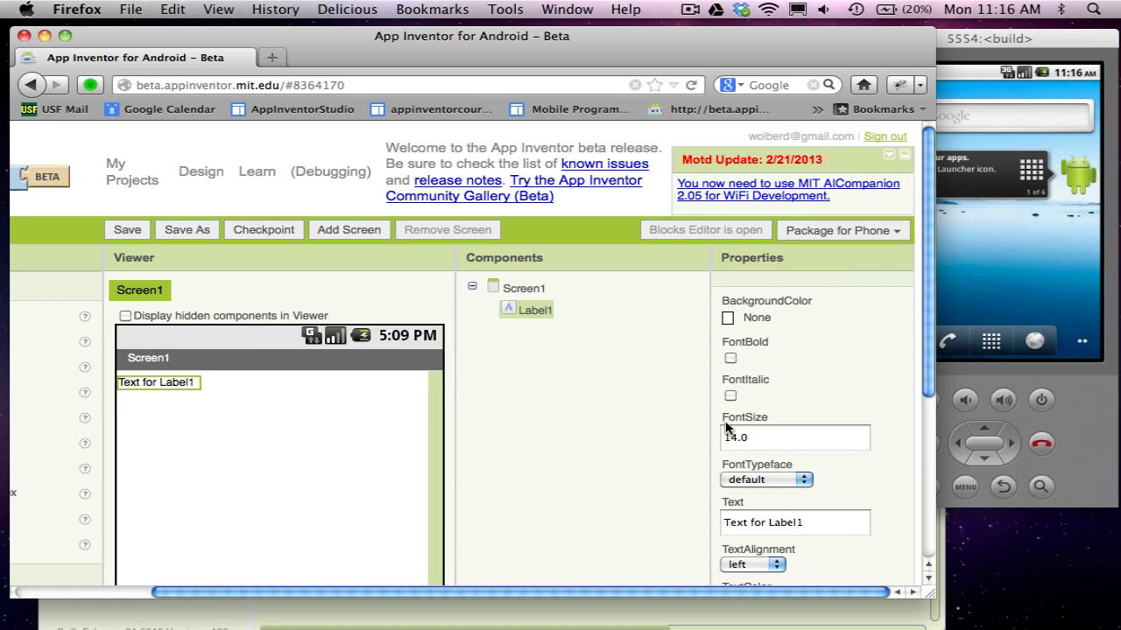
- Set the label's Text to 'Pet the Kitty' and place a canvas below it on Screen1
{"action": "left_click", "coordinate": [795, 522]}
{"action": "type", "text": "Pet the Ki"}
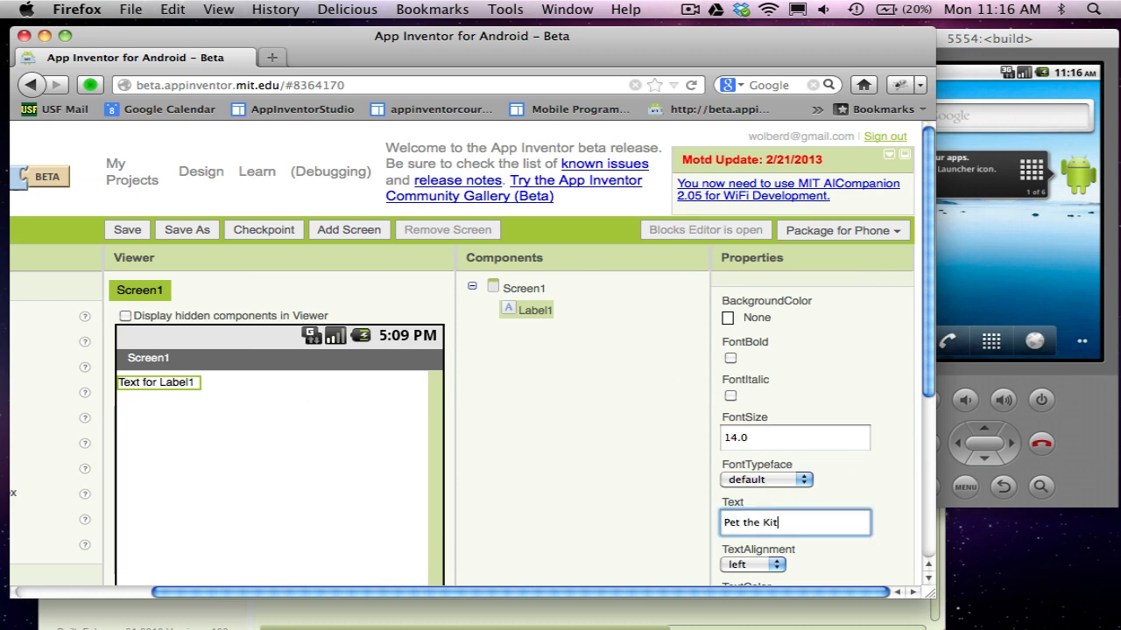
{"action": "type", "text": "ty"}
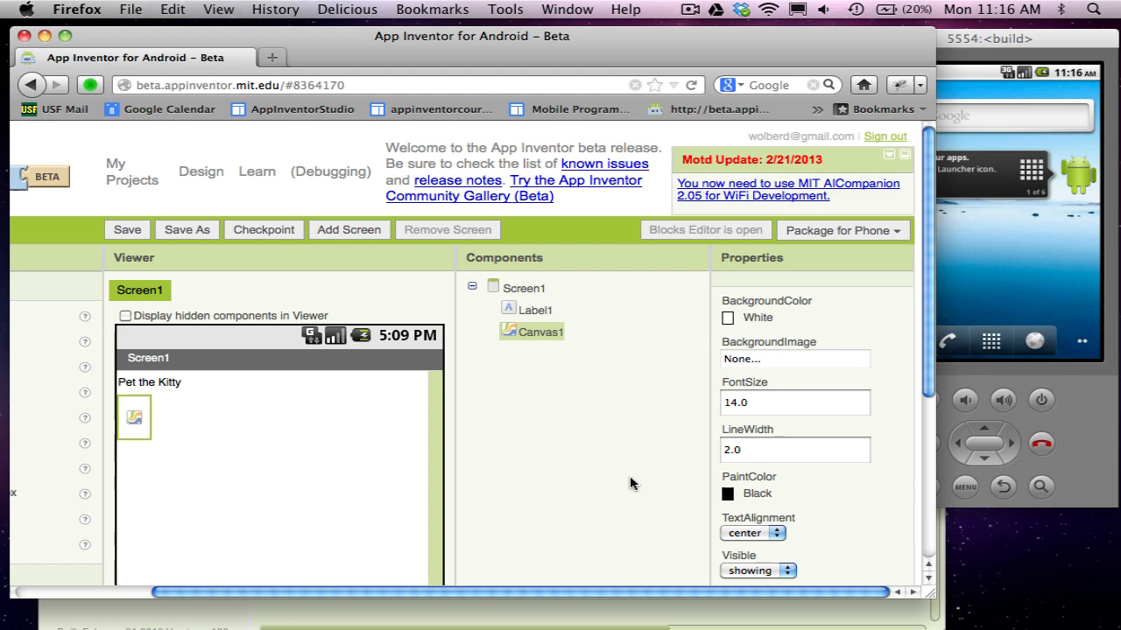
{"action": "scroll", "scroll_direction": "down", "scroll_amount": 3}
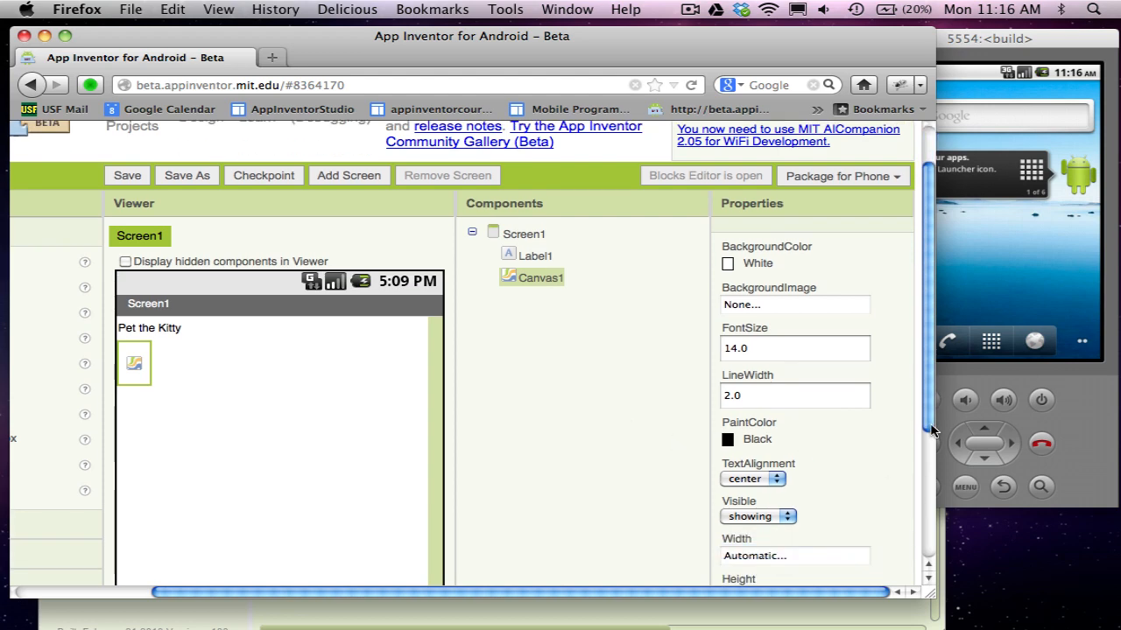
{"action": "scroll", "scroll_direction": "up", "scroll_amount": 3}
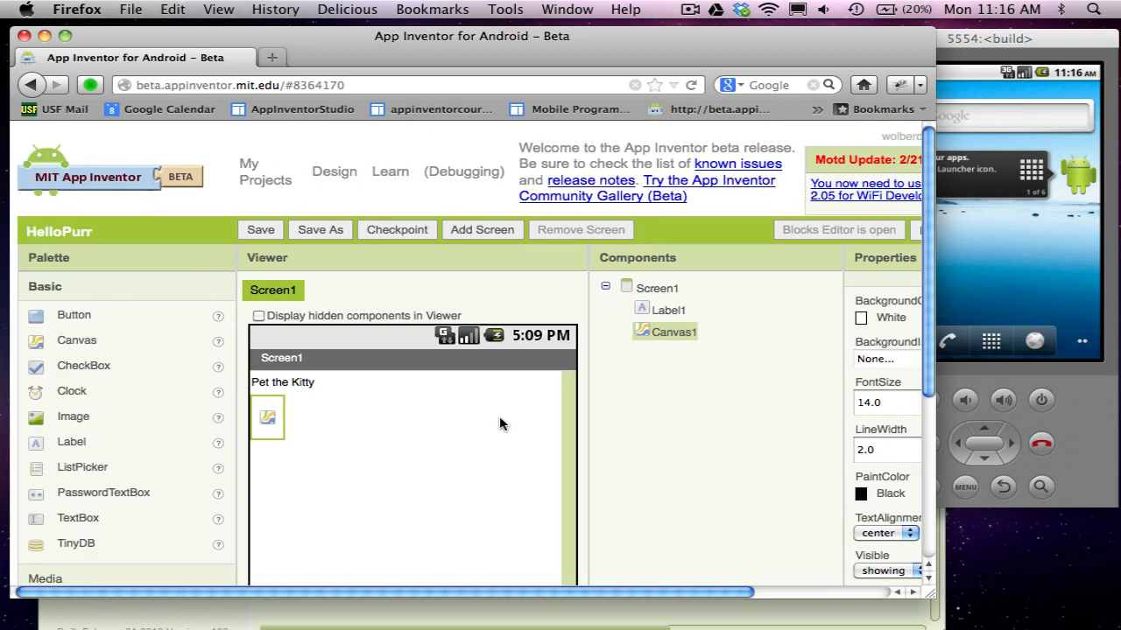
{"action": "mouse_move", "coordinate": [501, 427]}
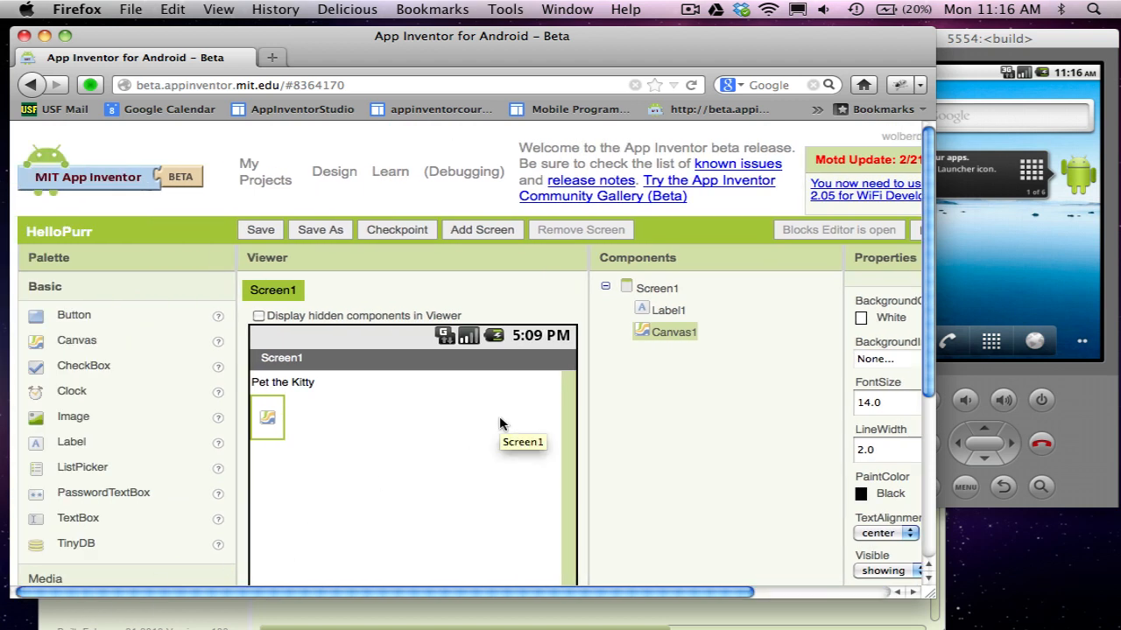
{"action": "mouse_move", "coordinate": [797, 560]}
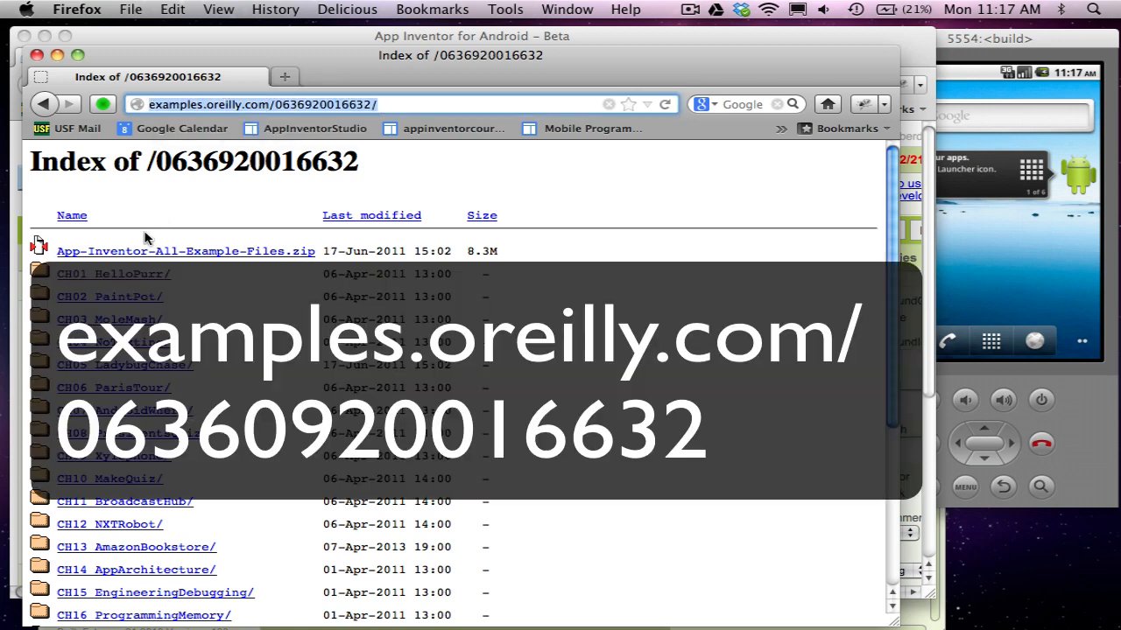
- Save kitty.png from the CH01_HelloPurr examples folder to downloads
{"action": "left_click", "coordinate": [112, 273]}
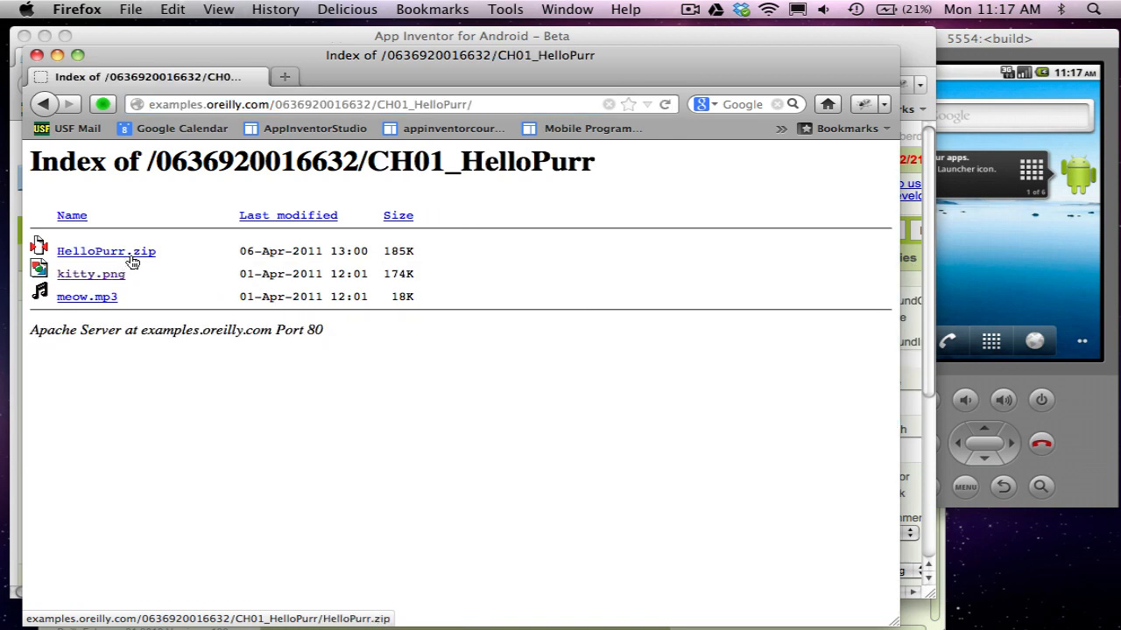
{"action": "mouse_move", "coordinate": [92, 273]}
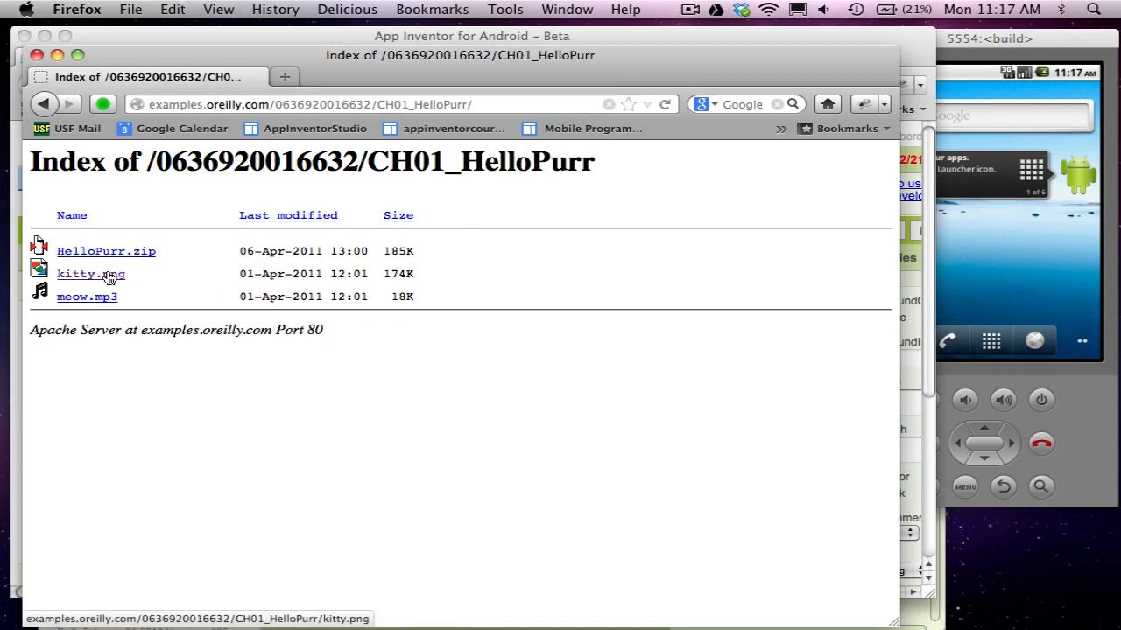
{"action": "right_click", "coordinate": [91, 273]}
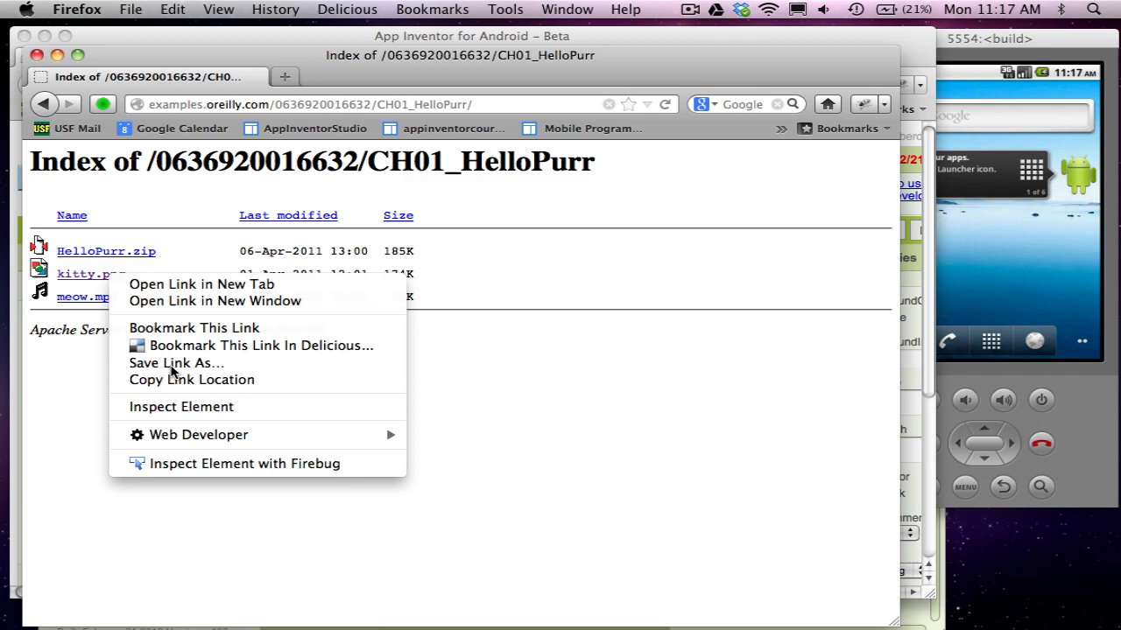
{"action": "left_click", "coordinate": [175, 362]}
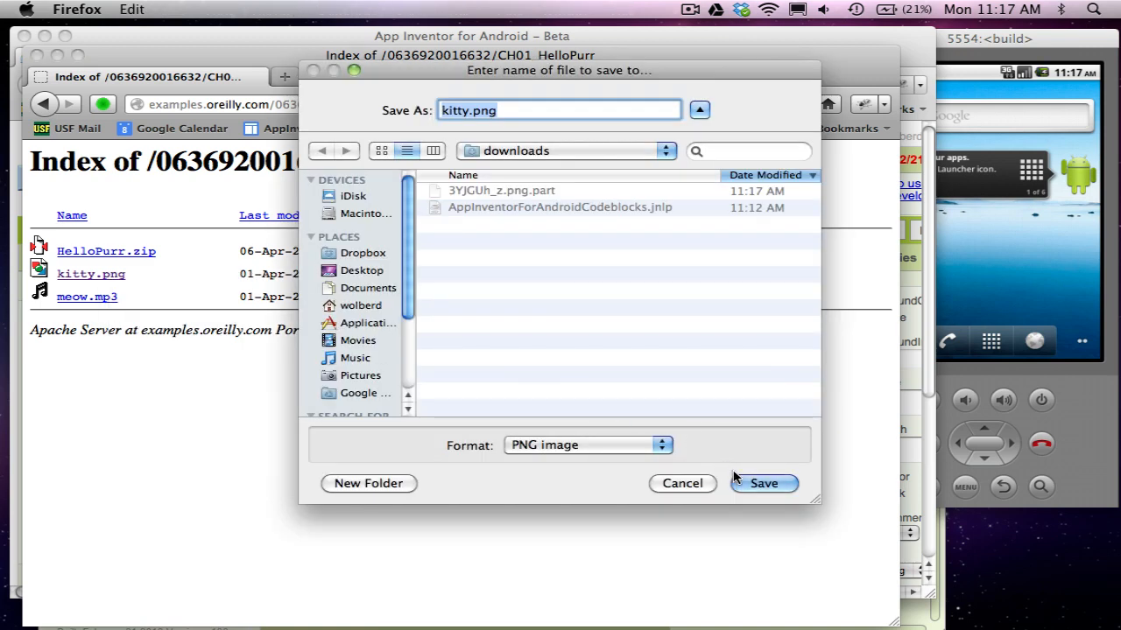
{"action": "left_click", "coordinate": [764, 484]}
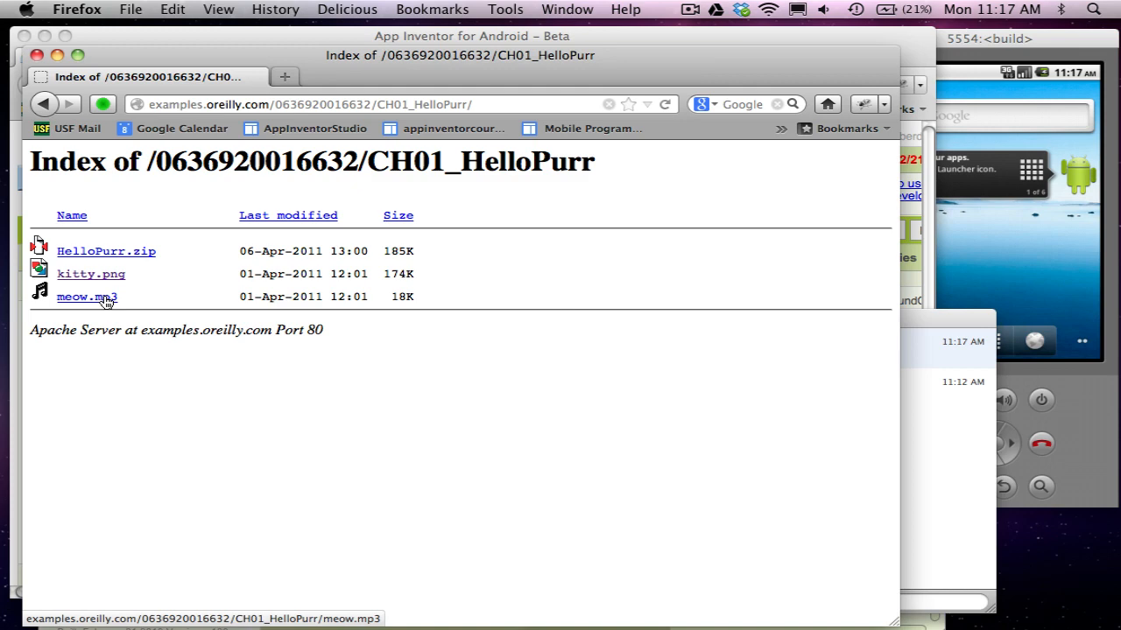
- Save meow.mp3 from the same folder to downloads
{"action": "left_click", "coordinate": [88, 295]}
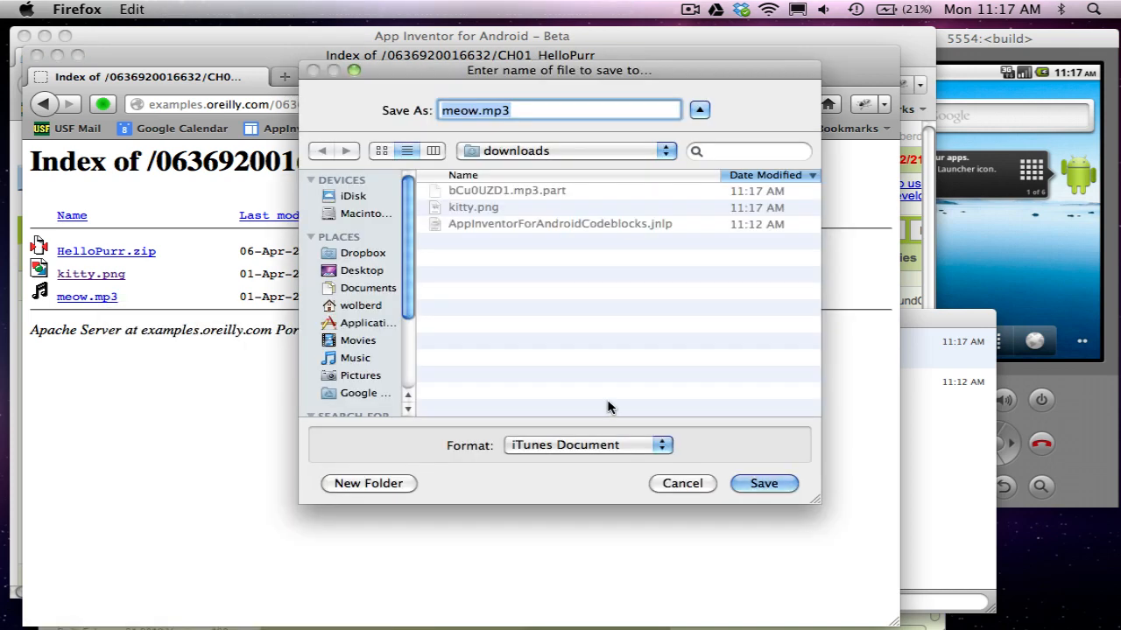
{"action": "left_click", "coordinate": [763, 483]}
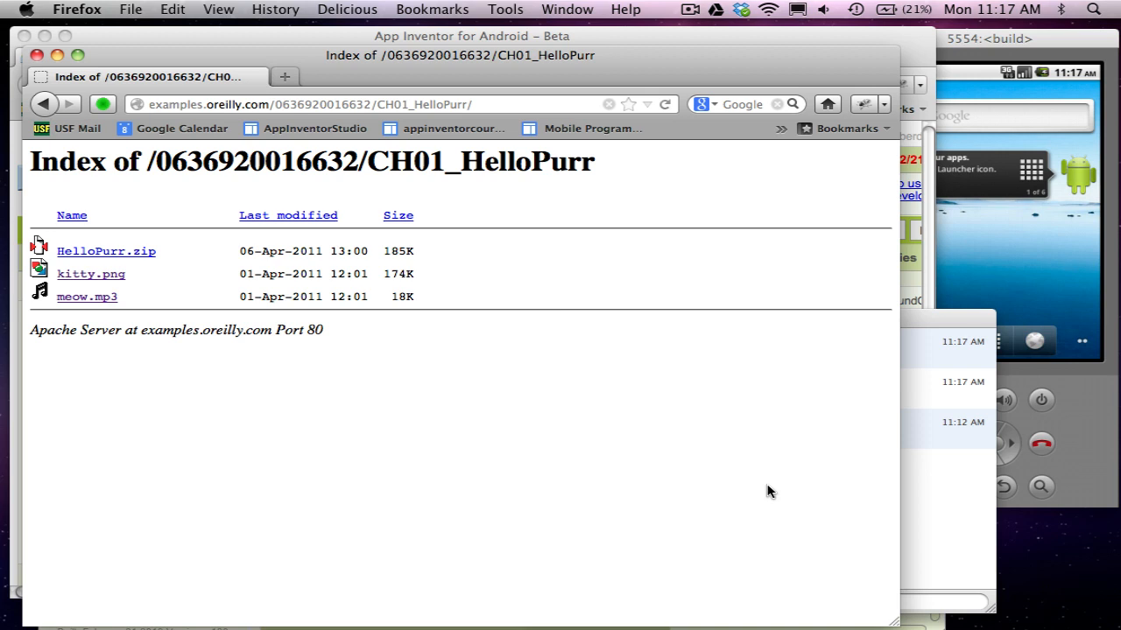
{"action": "mouse_move", "coordinate": [939, 331]}
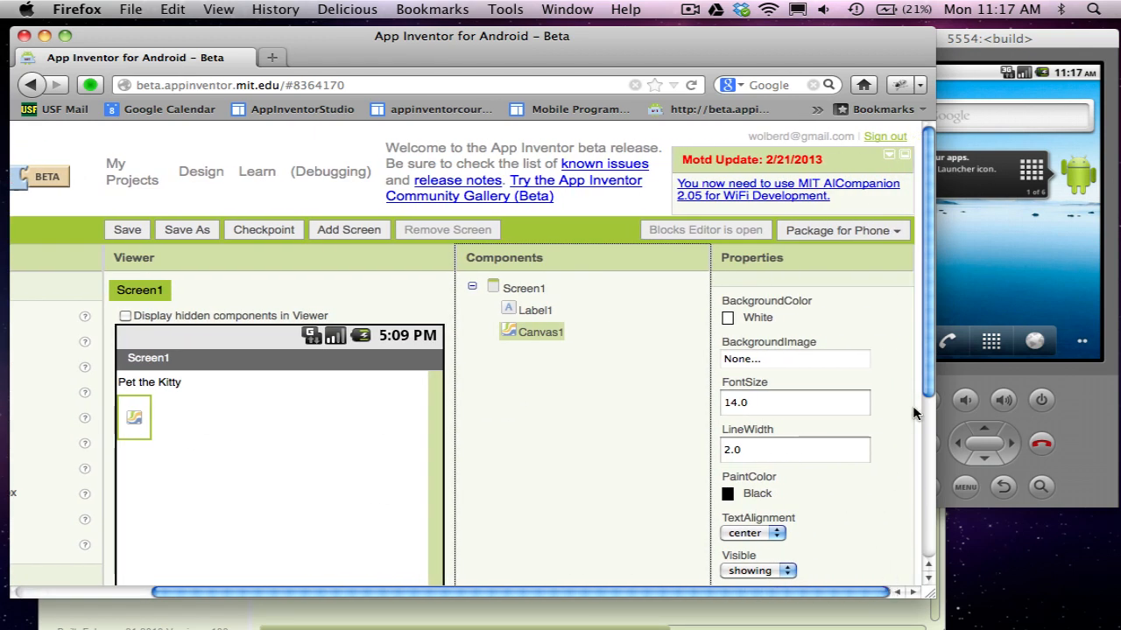
- Upload meow.mp3 from downloads to the project's media files
{"action": "scroll", "scroll_direction": "down", "scroll_amount": 3}
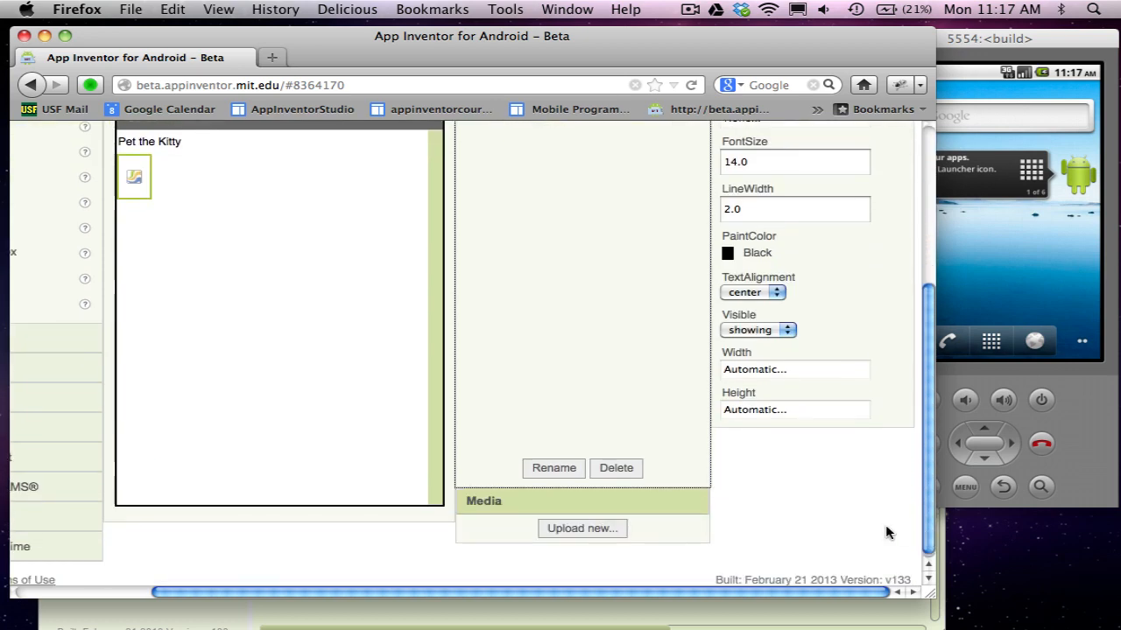
{"action": "left_click", "coordinate": [581, 529]}
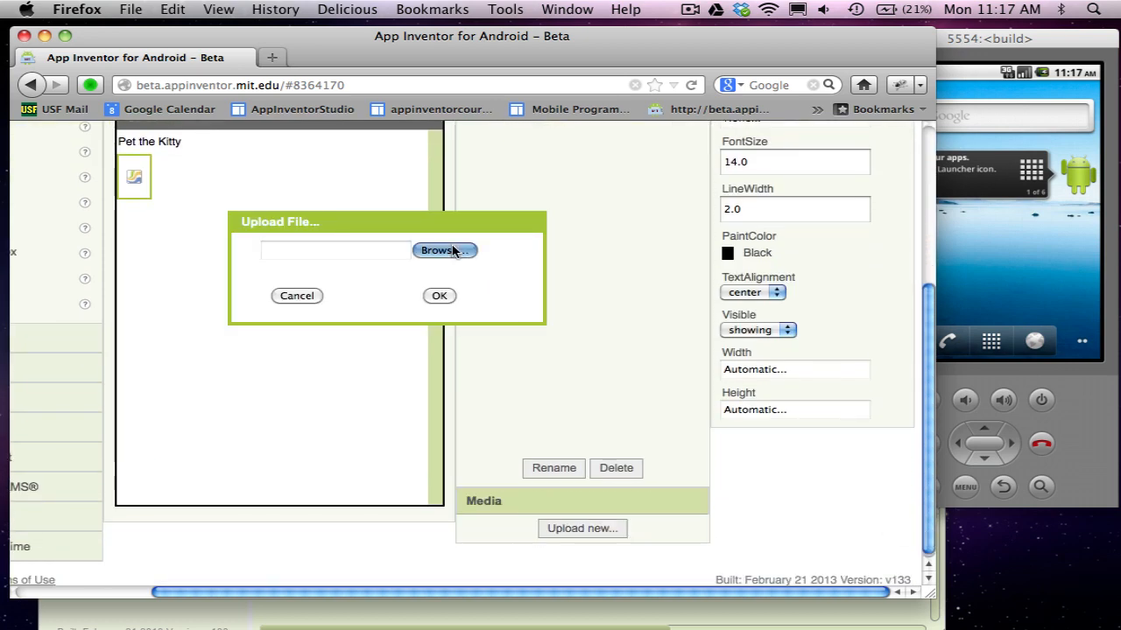
{"action": "left_click", "coordinate": [444, 251]}
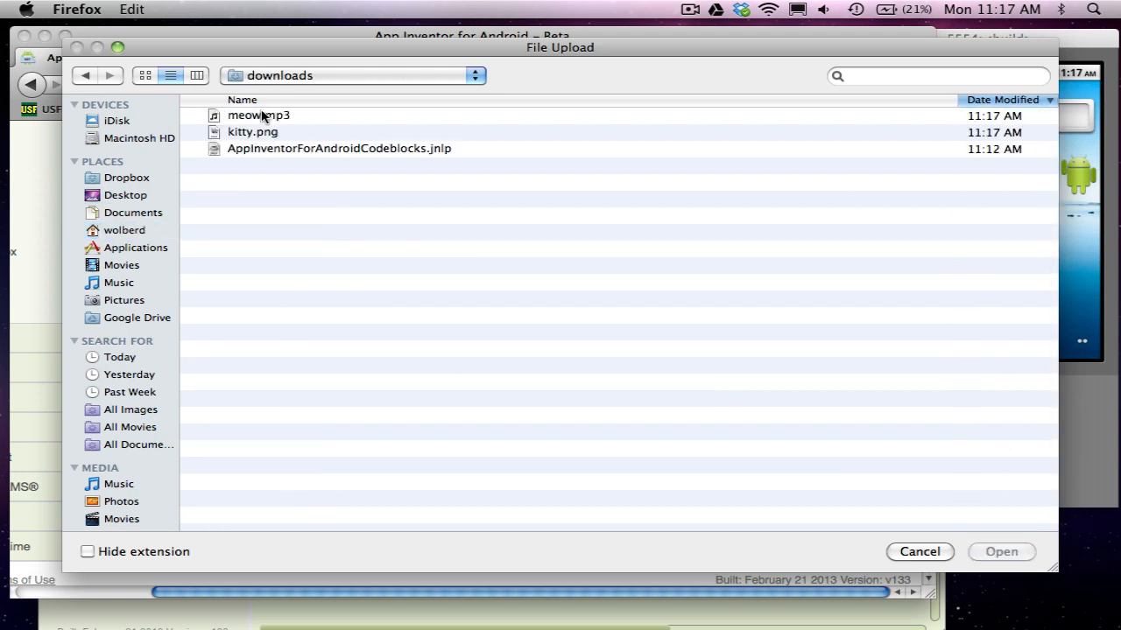
{"action": "left_click", "coordinate": [252, 131]}
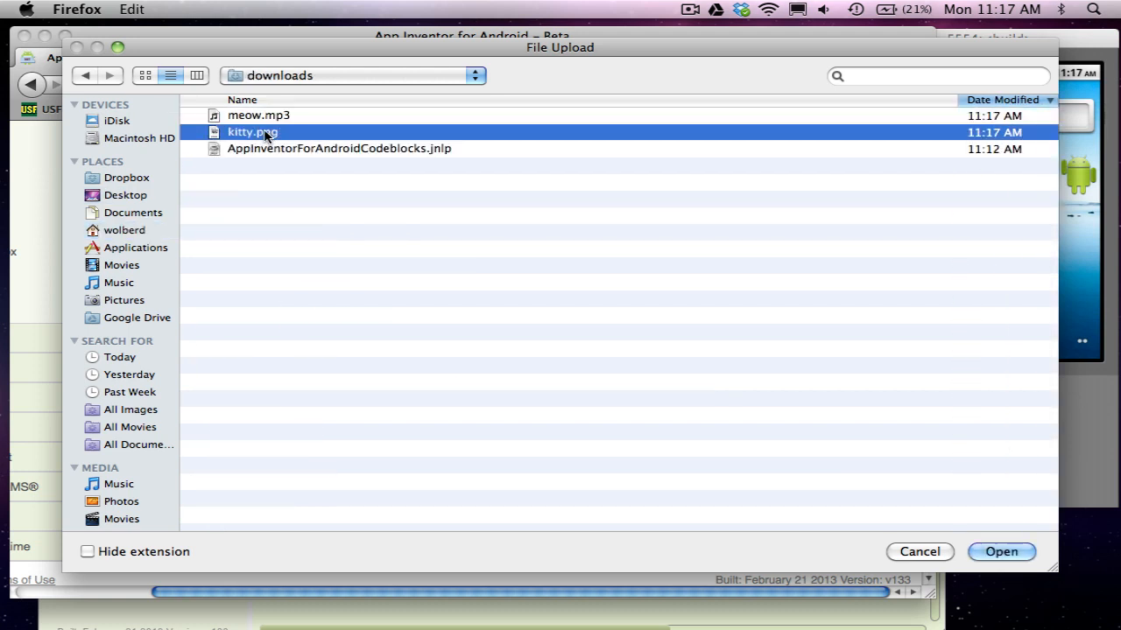
{"action": "left_click", "coordinate": [259, 115]}
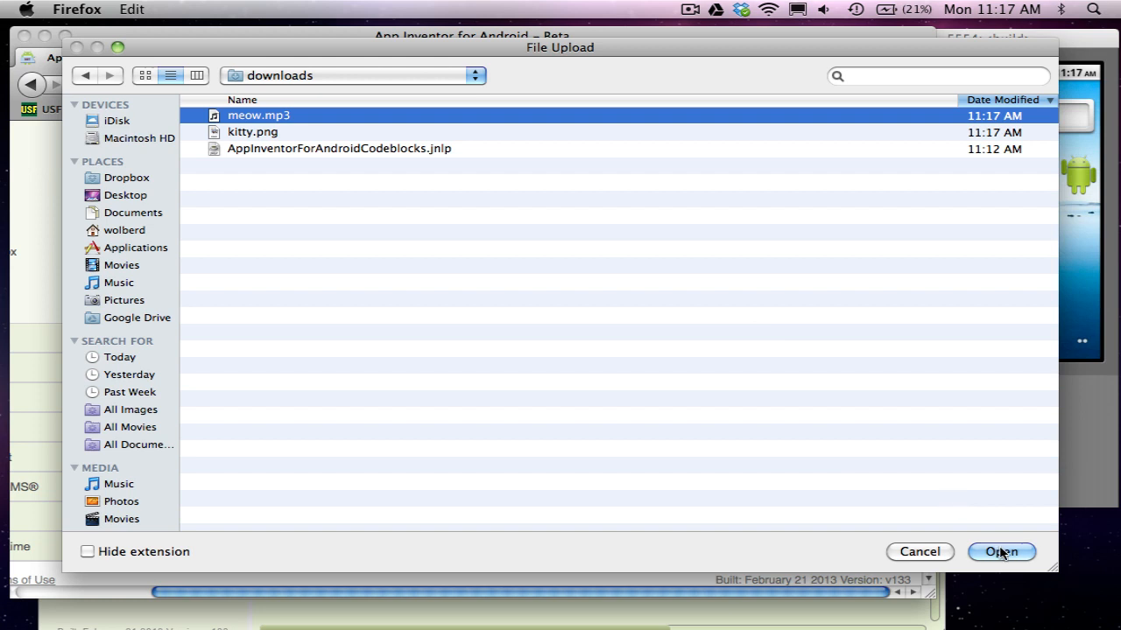
{"action": "left_click", "coordinate": [1002, 551]}
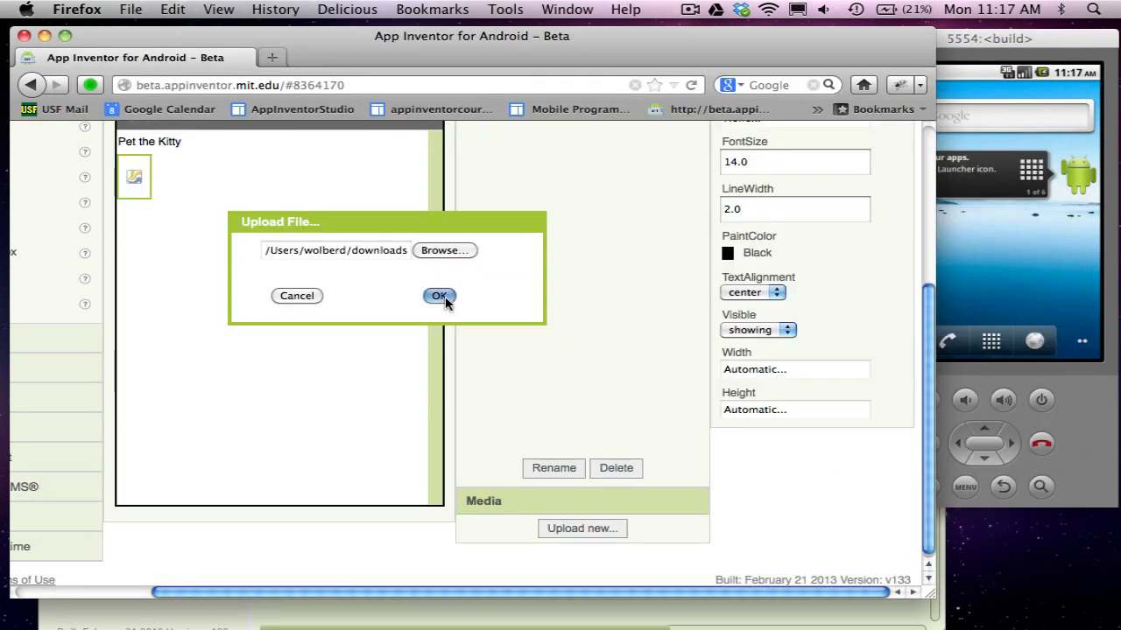
{"action": "left_click", "coordinate": [438, 294]}
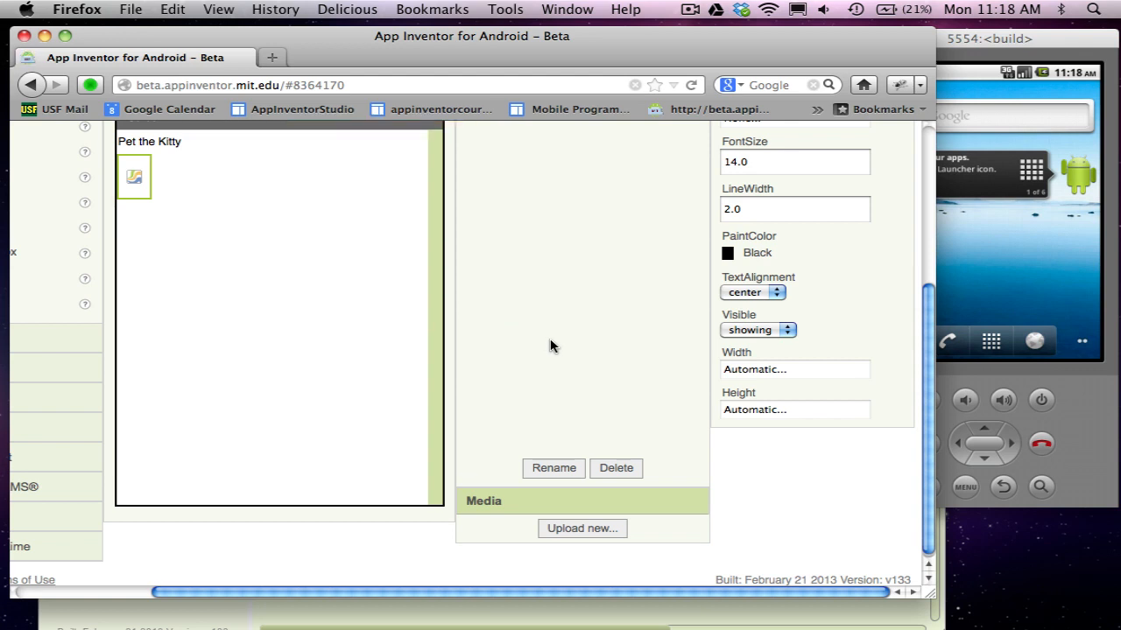
- Upload kitty.png to the project's media files
{"action": "left_click", "coordinate": [581, 528]}
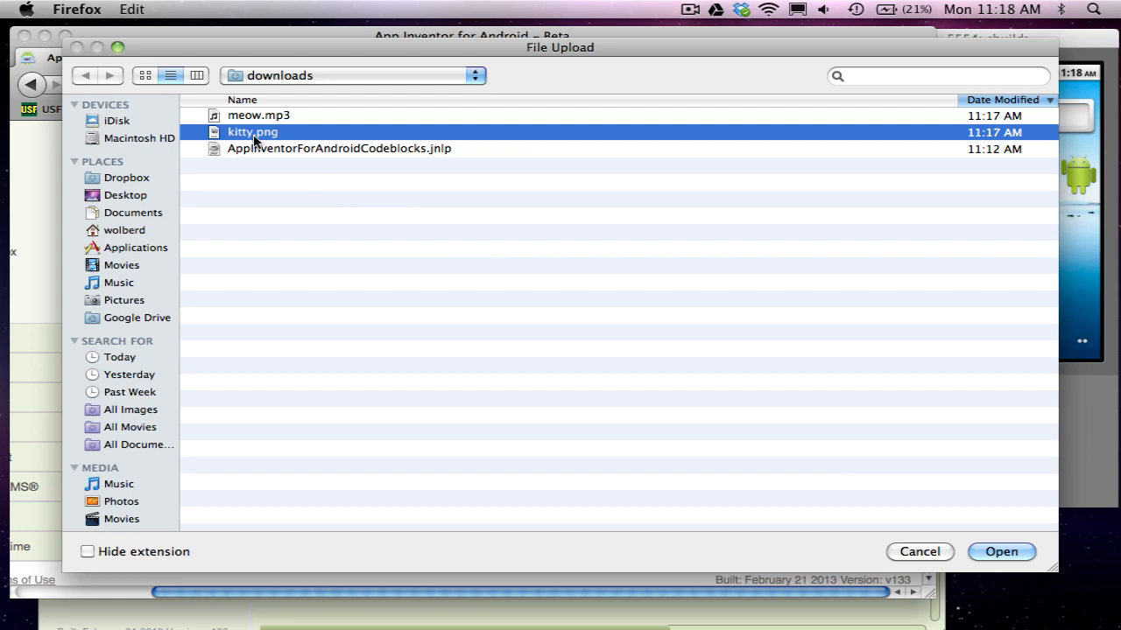
{"action": "left_click", "coordinate": [1002, 551]}
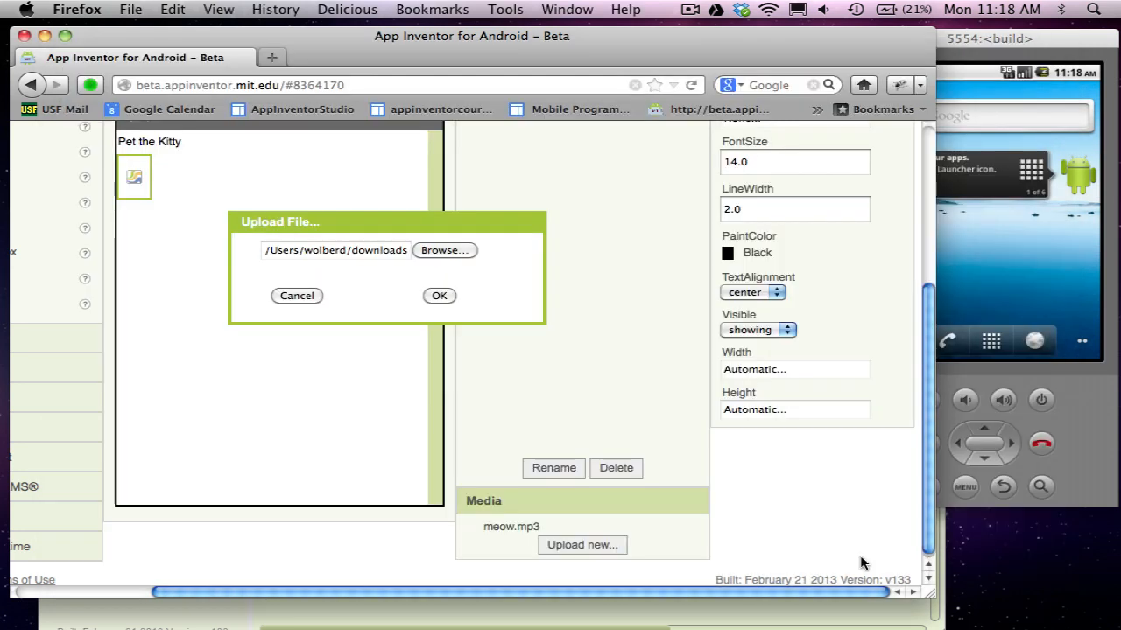
{"action": "left_click", "coordinate": [438, 294]}
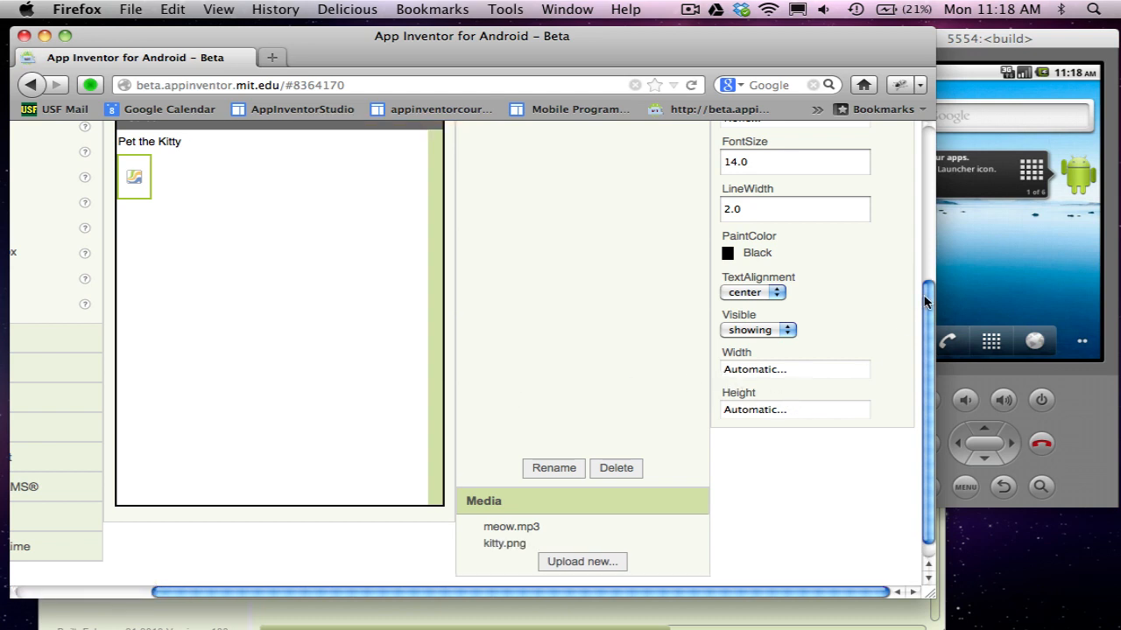
- Set Canvas1's BackgroundImage property to kitty.png
{"action": "scroll", "scroll_direction": "up", "scroll_amount": 3}
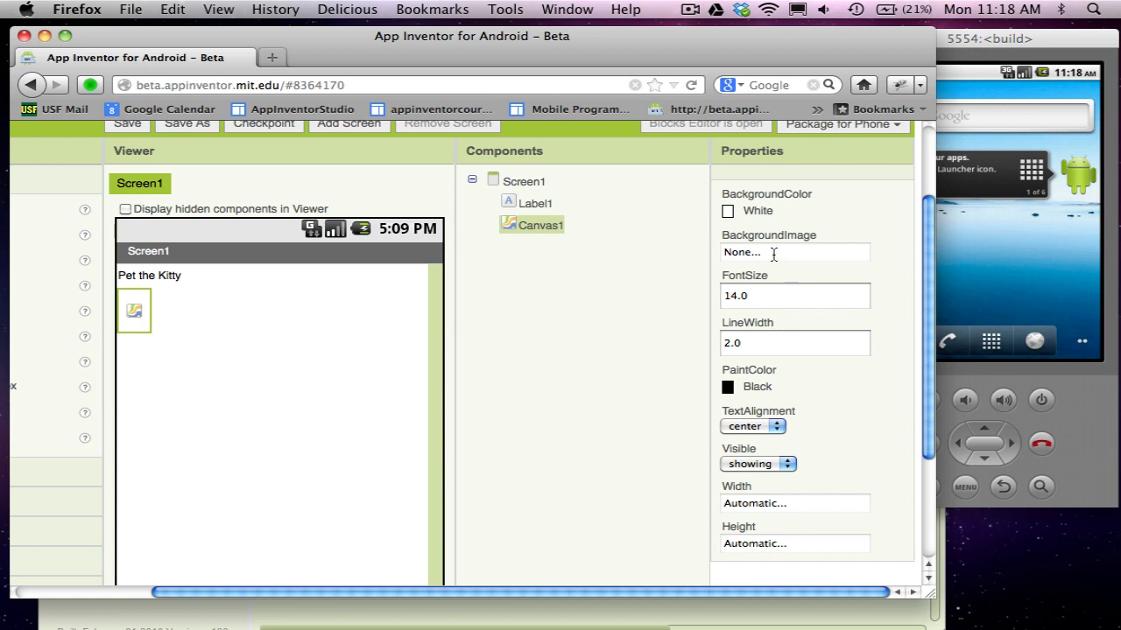
{"action": "left_click", "coordinate": [792, 253]}
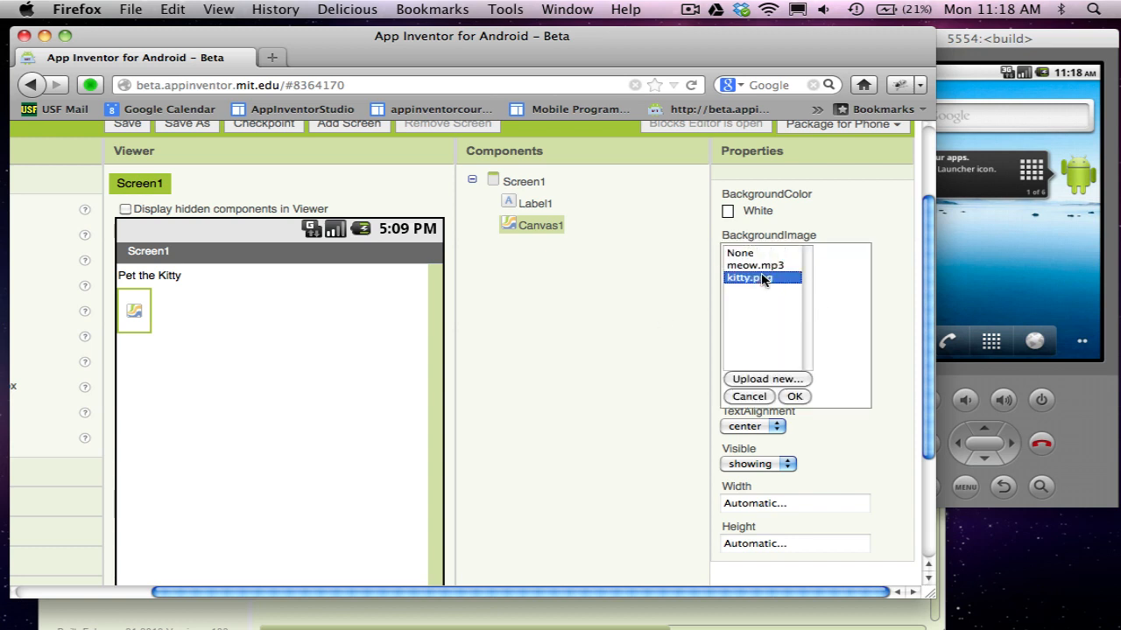
{"action": "left_click", "coordinate": [793, 395]}
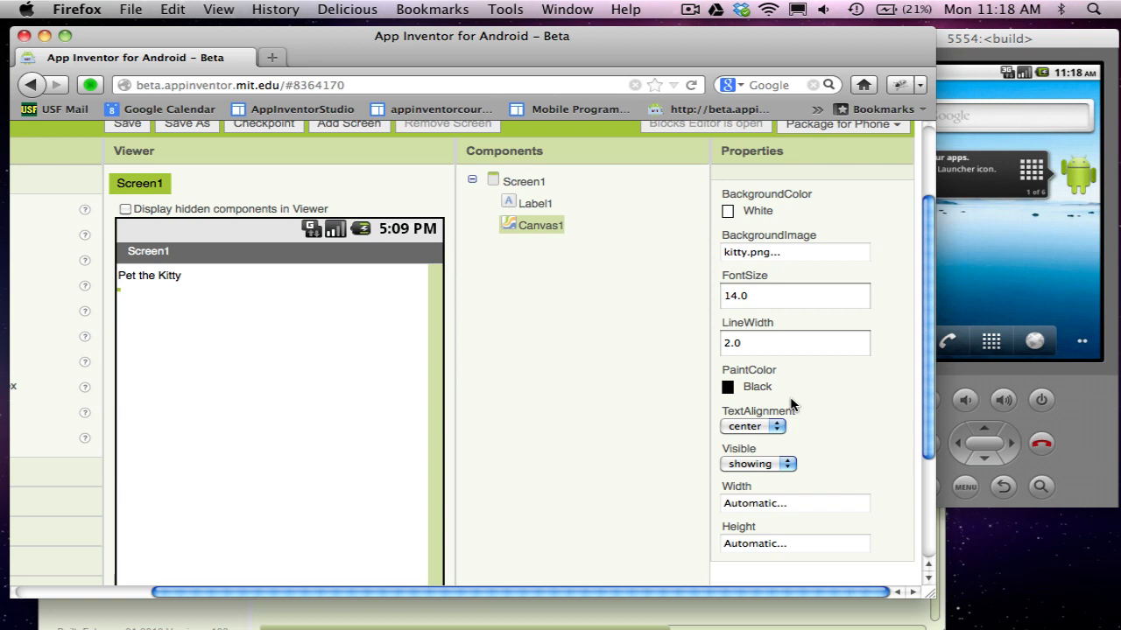
{"action": "mouse_move", "coordinate": [313, 403]}
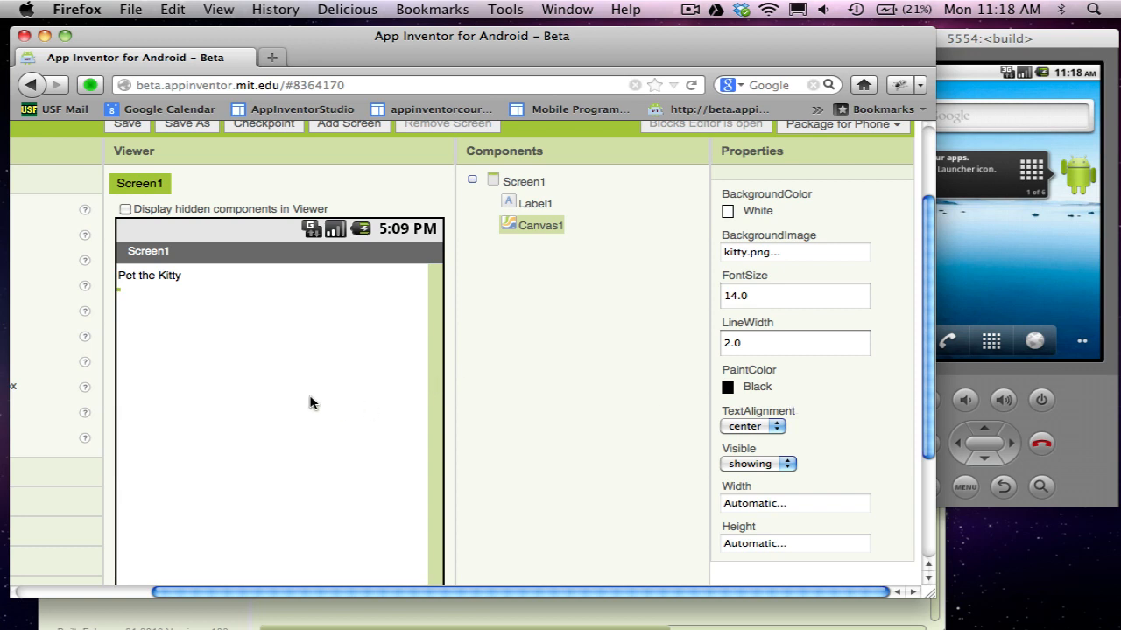
{"action": "mouse_move", "coordinate": [522, 404]}
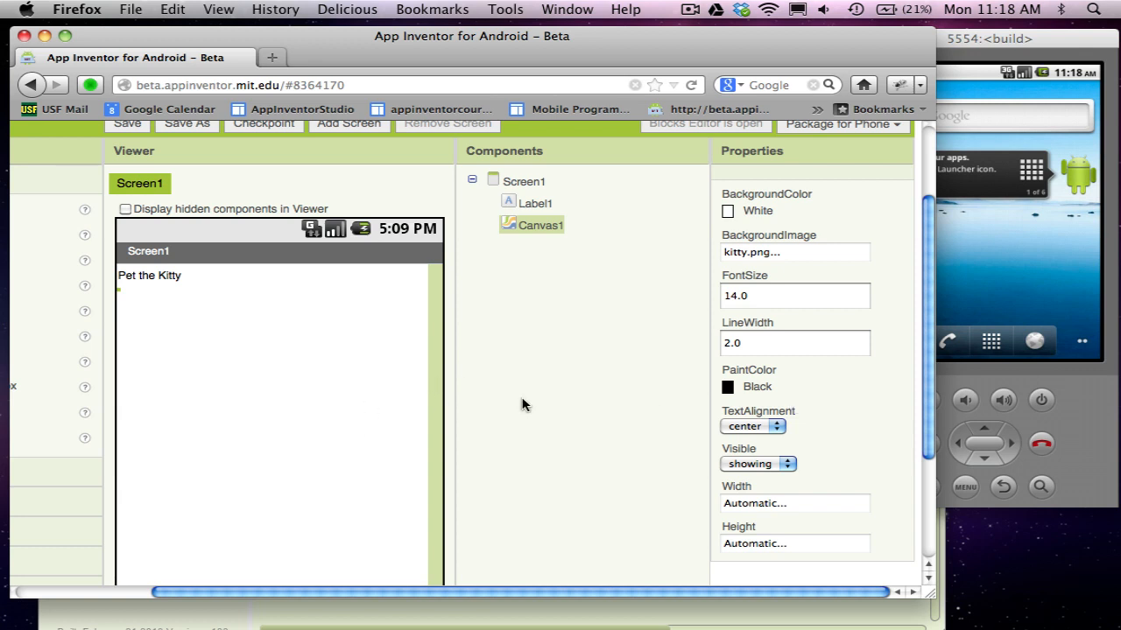
{"action": "mouse_move", "coordinate": [550, 388]}
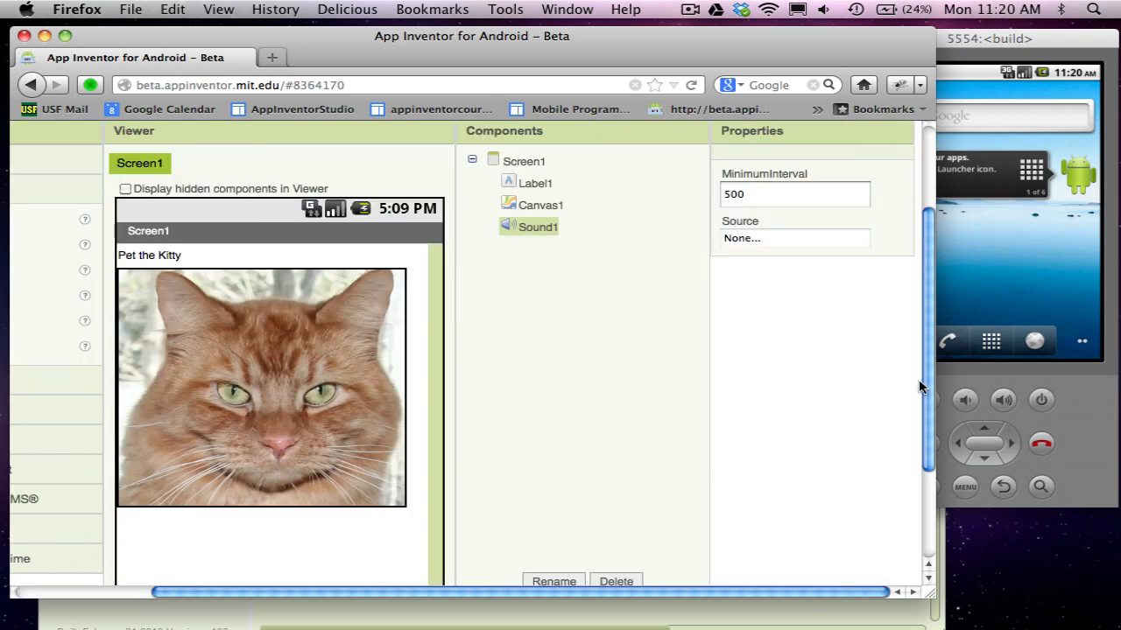
- Add a Sound1 component and set its Source to meow.mp3
{"action": "scroll", "scroll_direction": "down", "scroll_amount": 3}
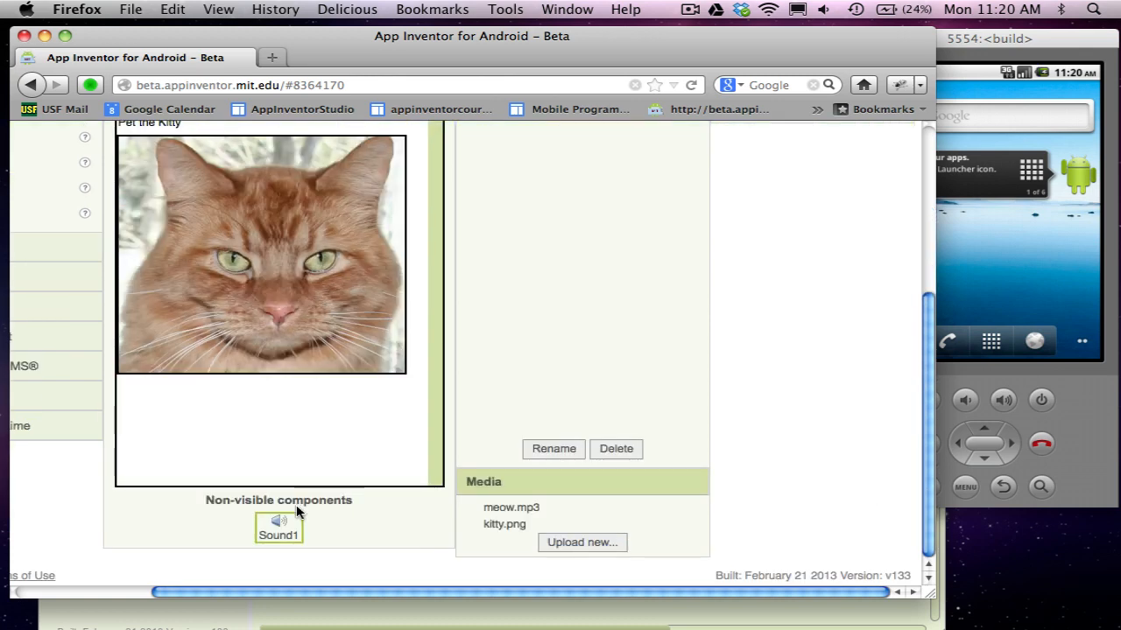
{"action": "mouse_move", "coordinate": [319, 319]}
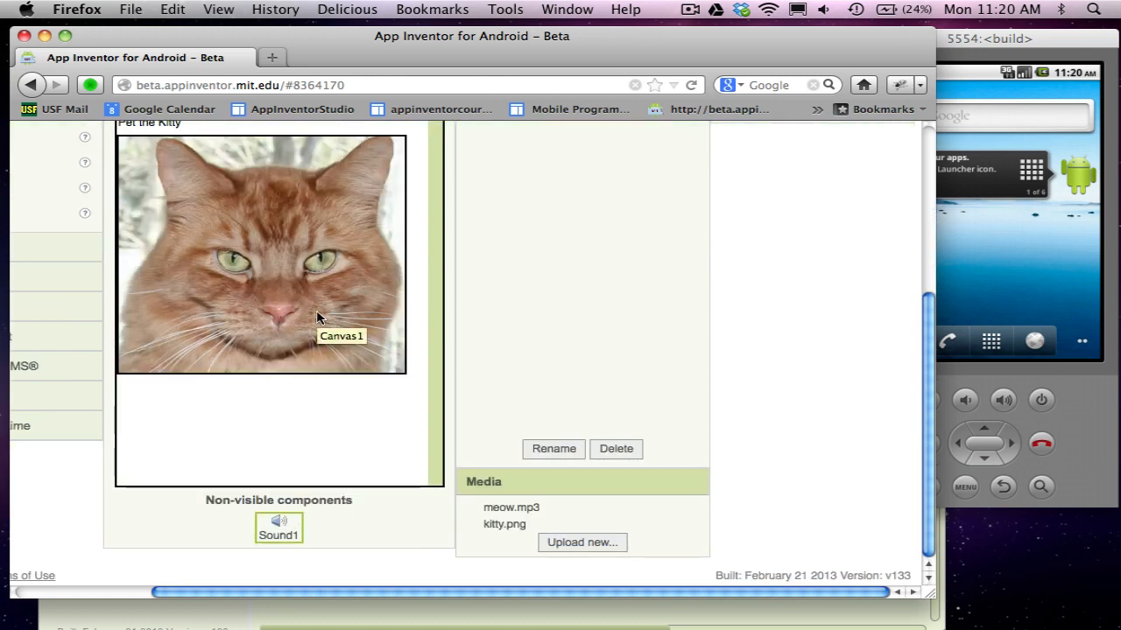
{"action": "mouse_move", "coordinate": [650, 520]}
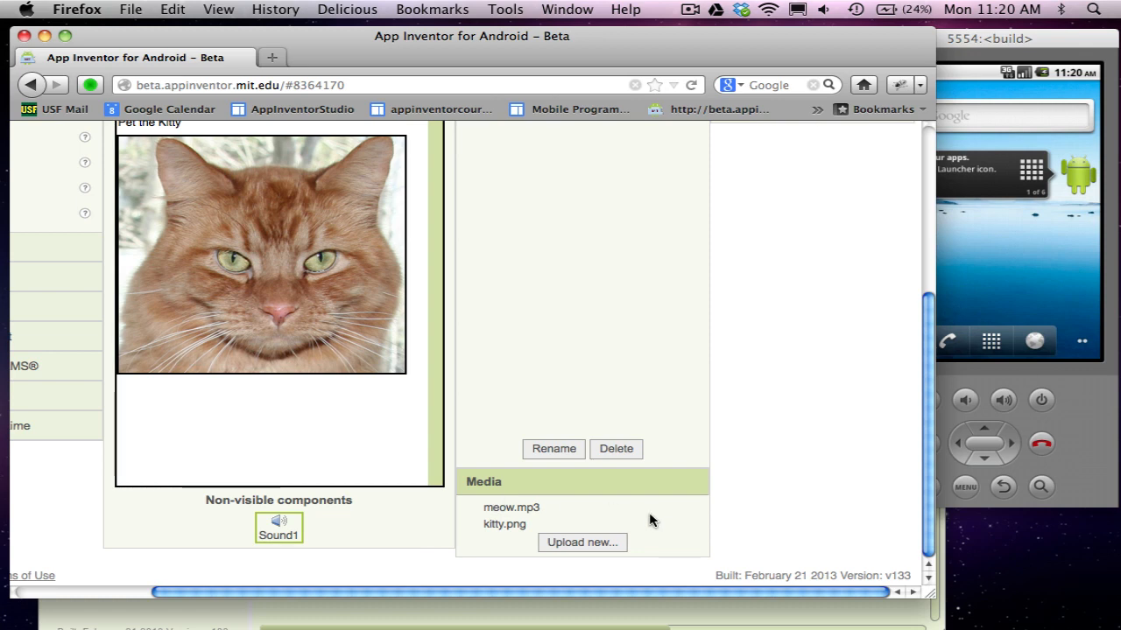
{"action": "mouse_move", "coordinate": [919, 249]}
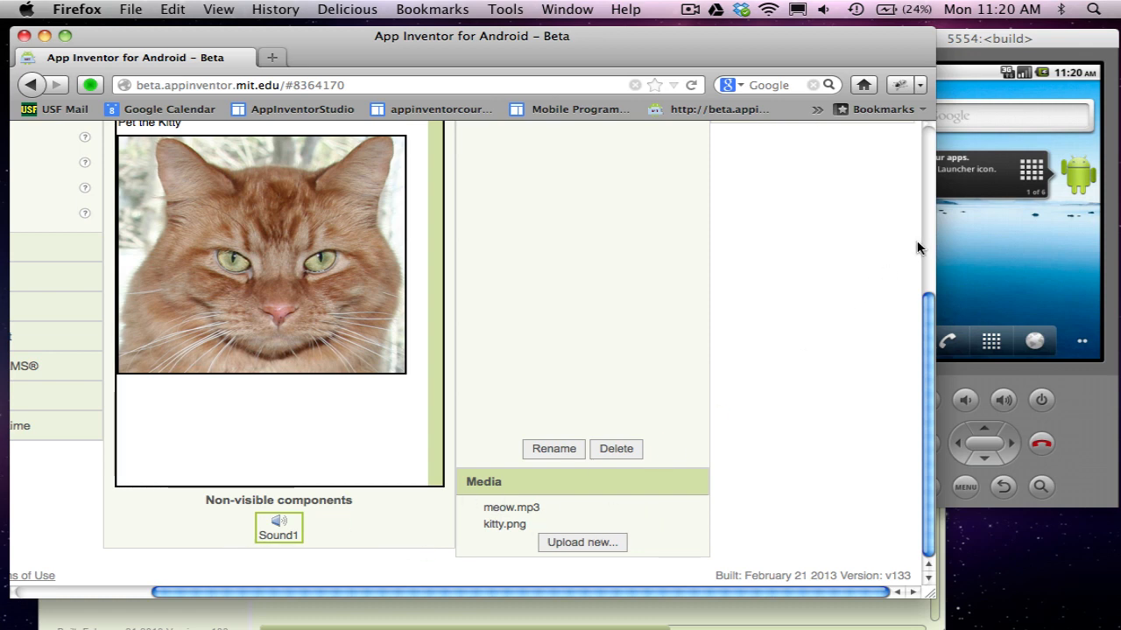
{"action": "scroll", "scroll_direction": "up", "scroll_amount": 3}
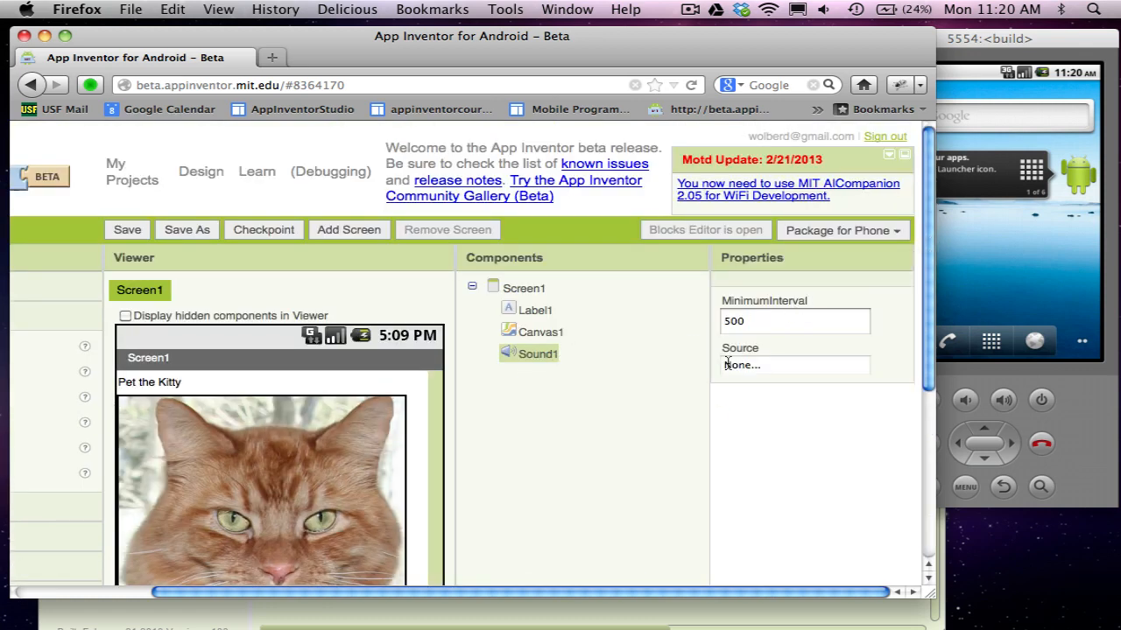
{"action": "left_click", "coordinate": [793, 366]}
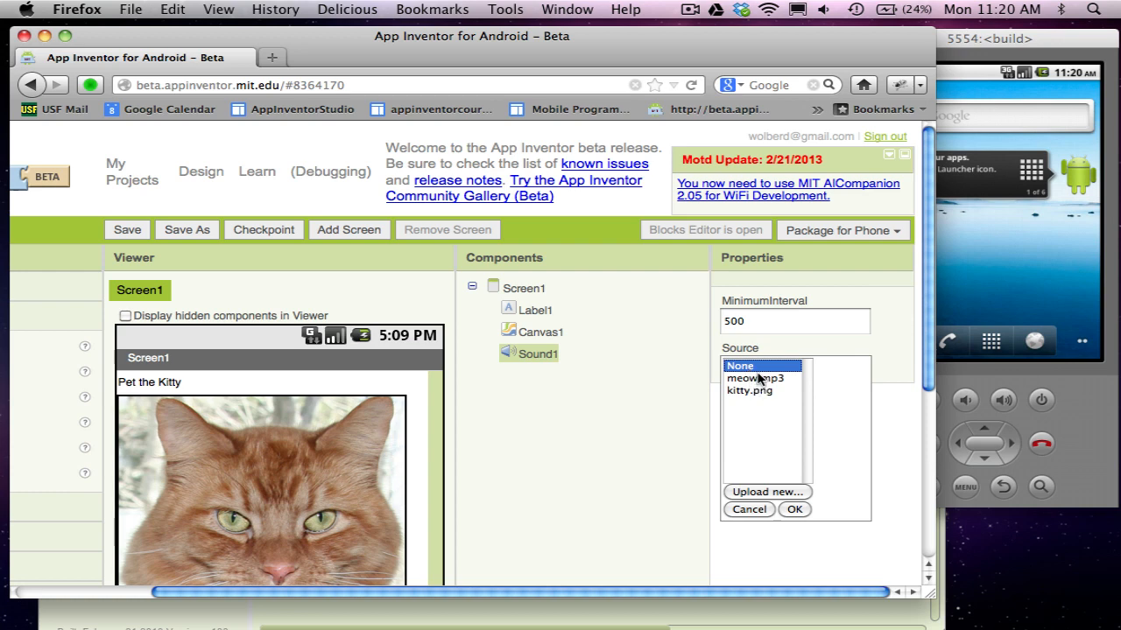
{"action": "left_click", "coordinate": [755, 378]}
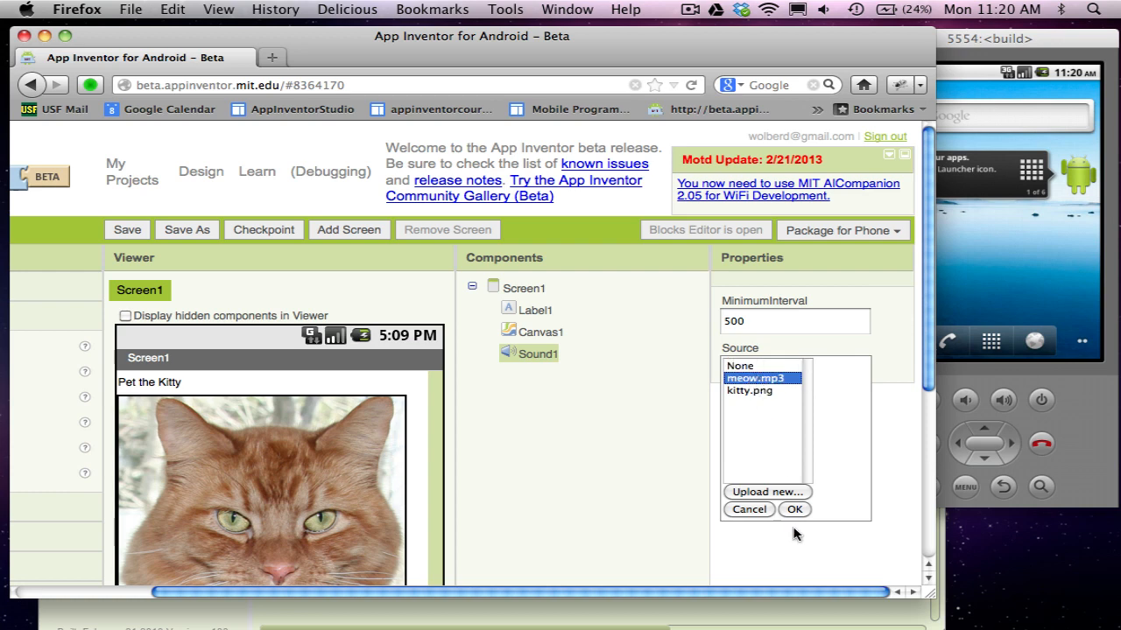
{"action": "left_click", "coordinate": [793, 509]}
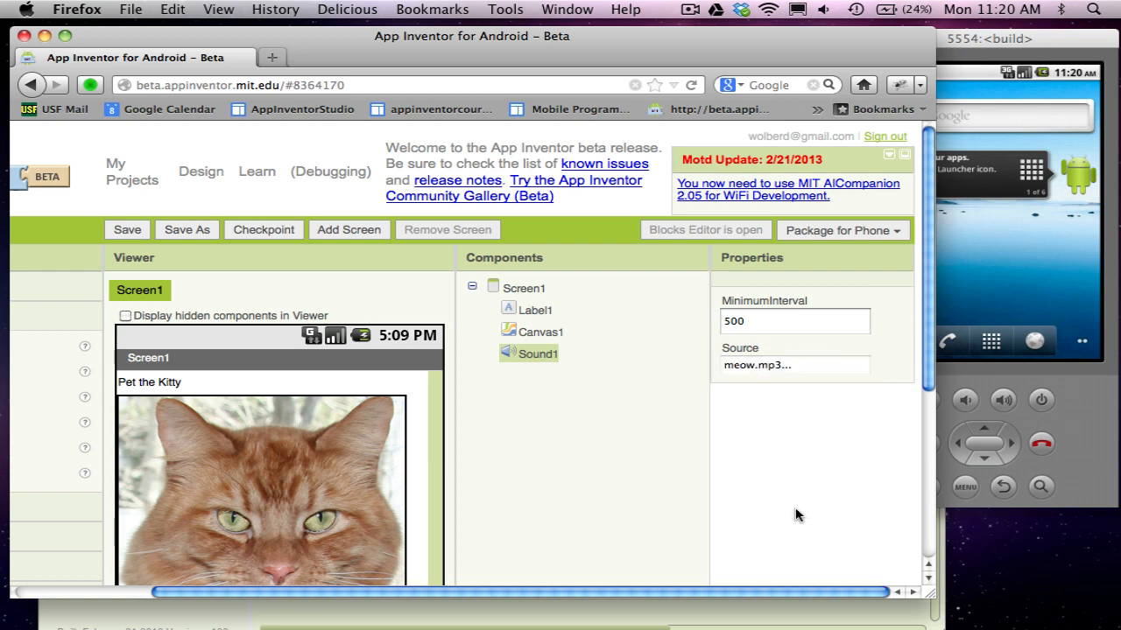
{"action": "mouse_move", "coordinate": [131, 604]}
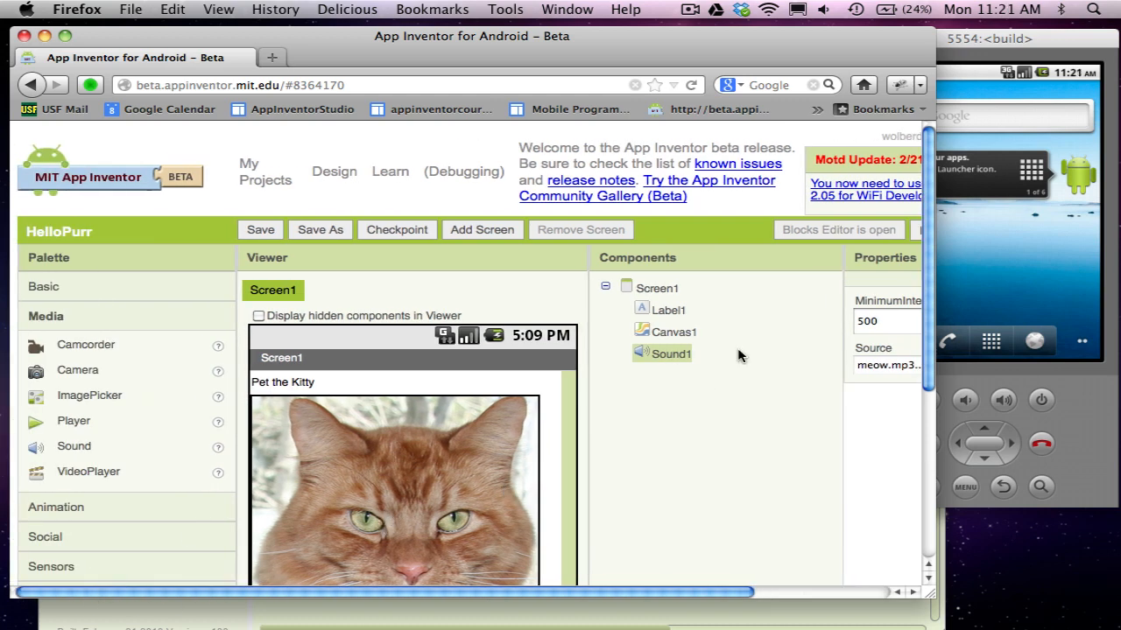
{"action": "mouse_move", "coordinate": [714, 371]}
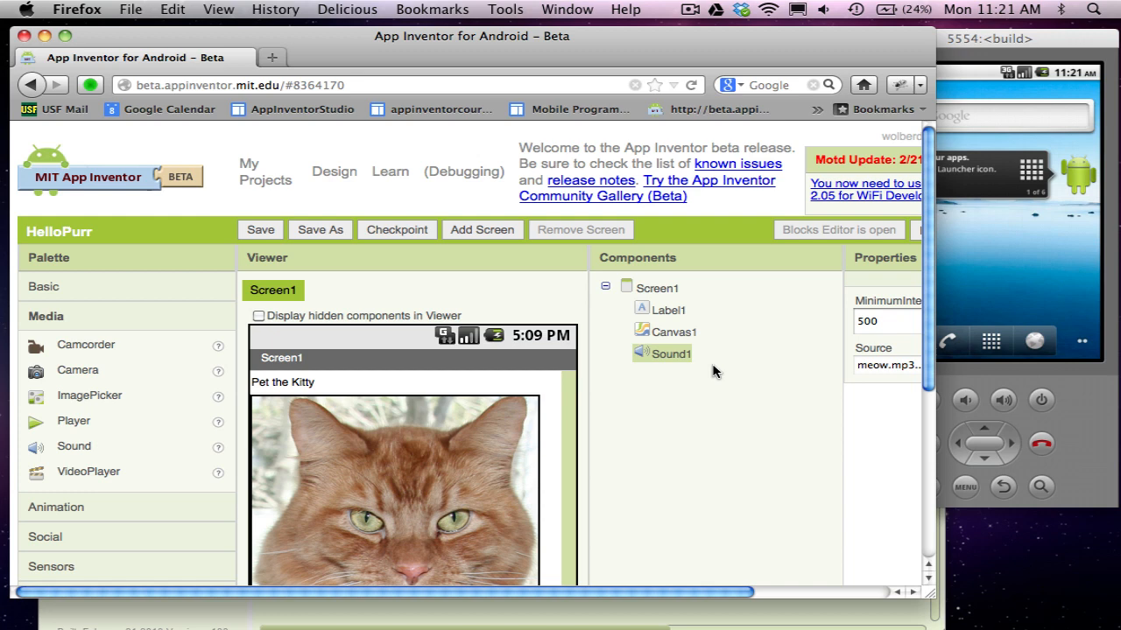
{"action": "mouse_move", "coordinate": [790, 597]}
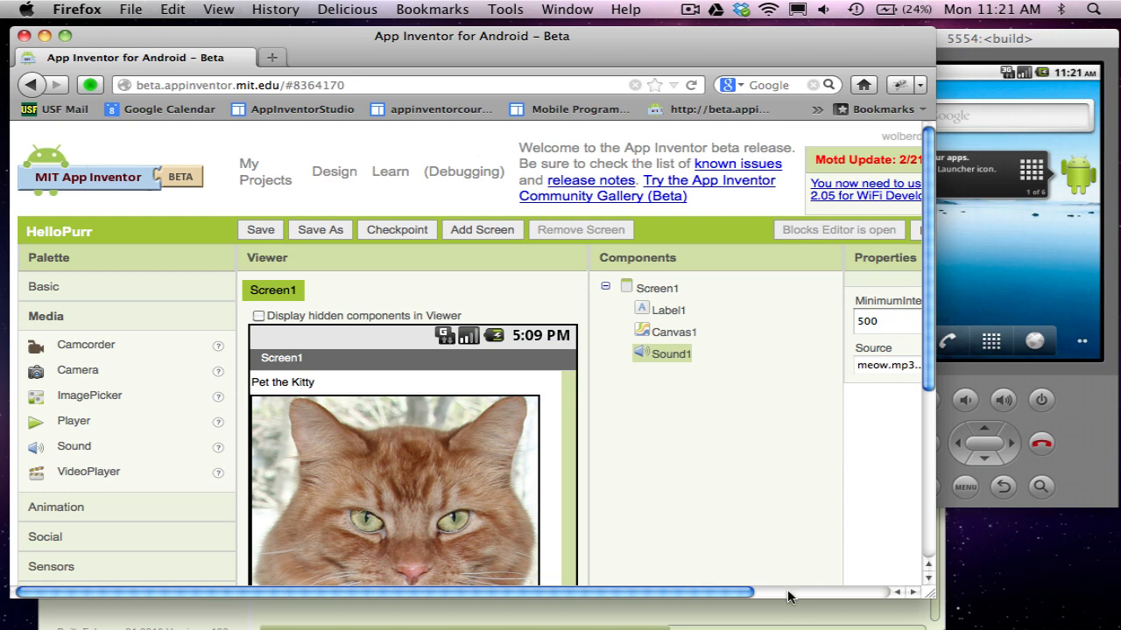
{"action": "mouse_move", "coordinate": [827, 238]}
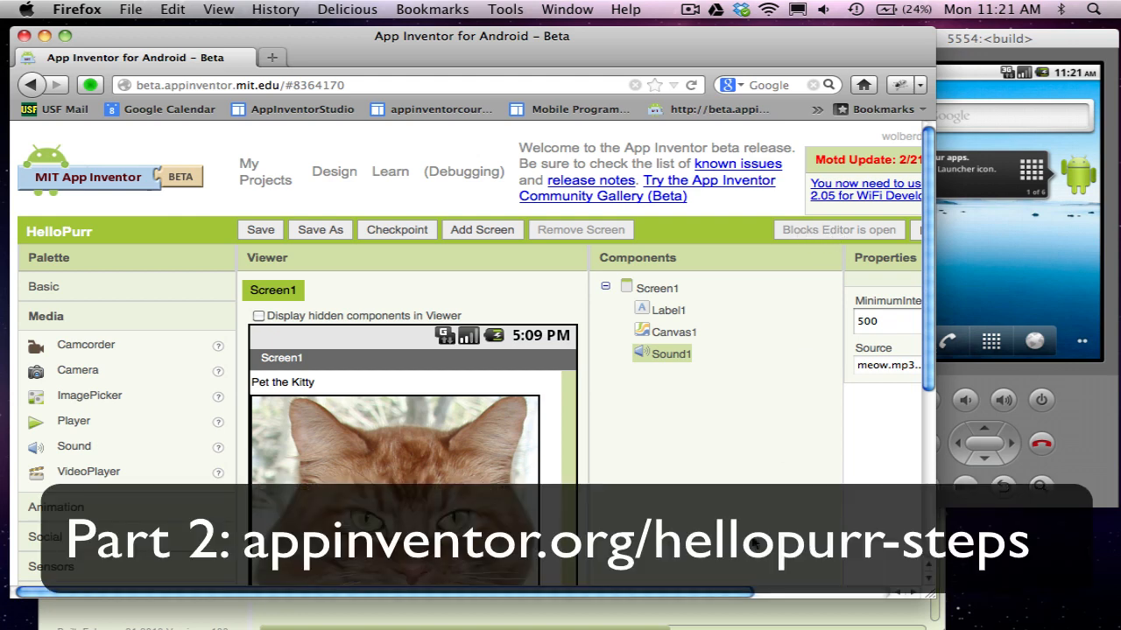
- Switch to the Blocks Editor for HelloPurr's Screen1
{"action": "left_click", "coordinate": [837, 230]}
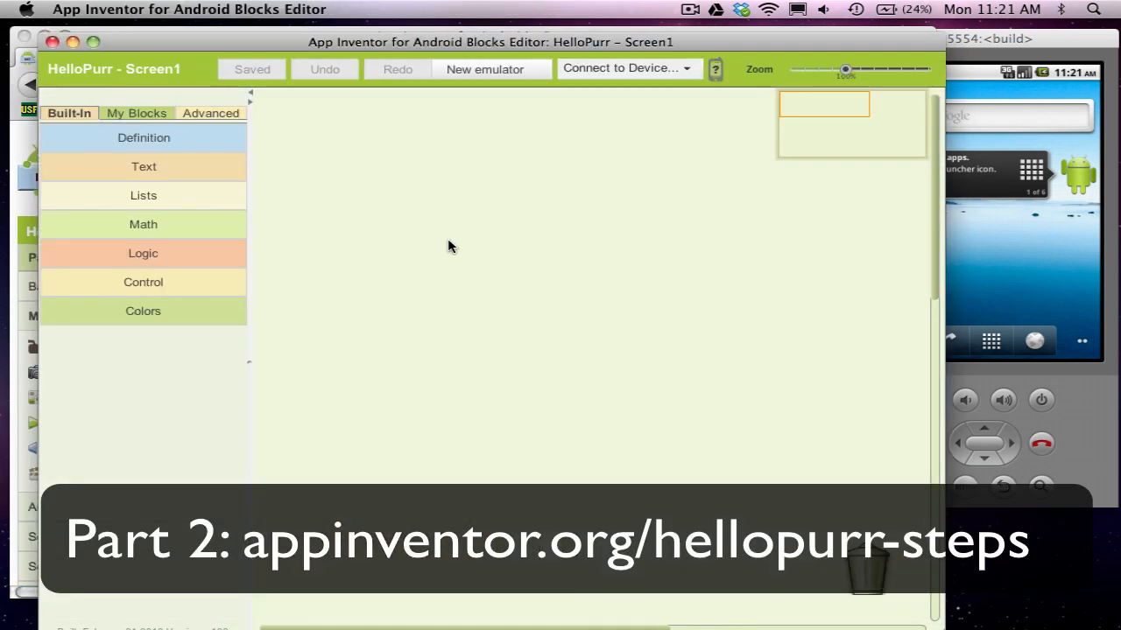